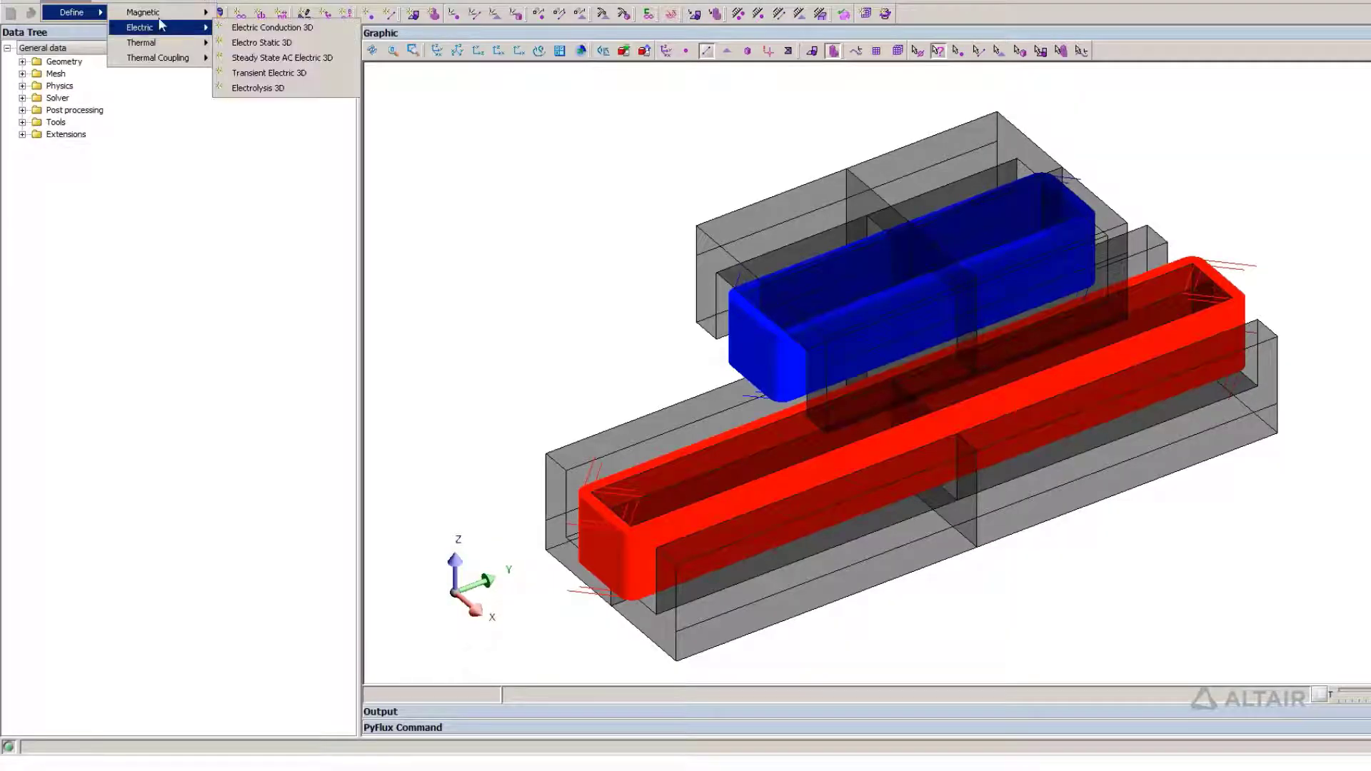
- Define the Magneto Static Integral Method application, mesh the coil and plate, and launch the solve
click(143, 13)
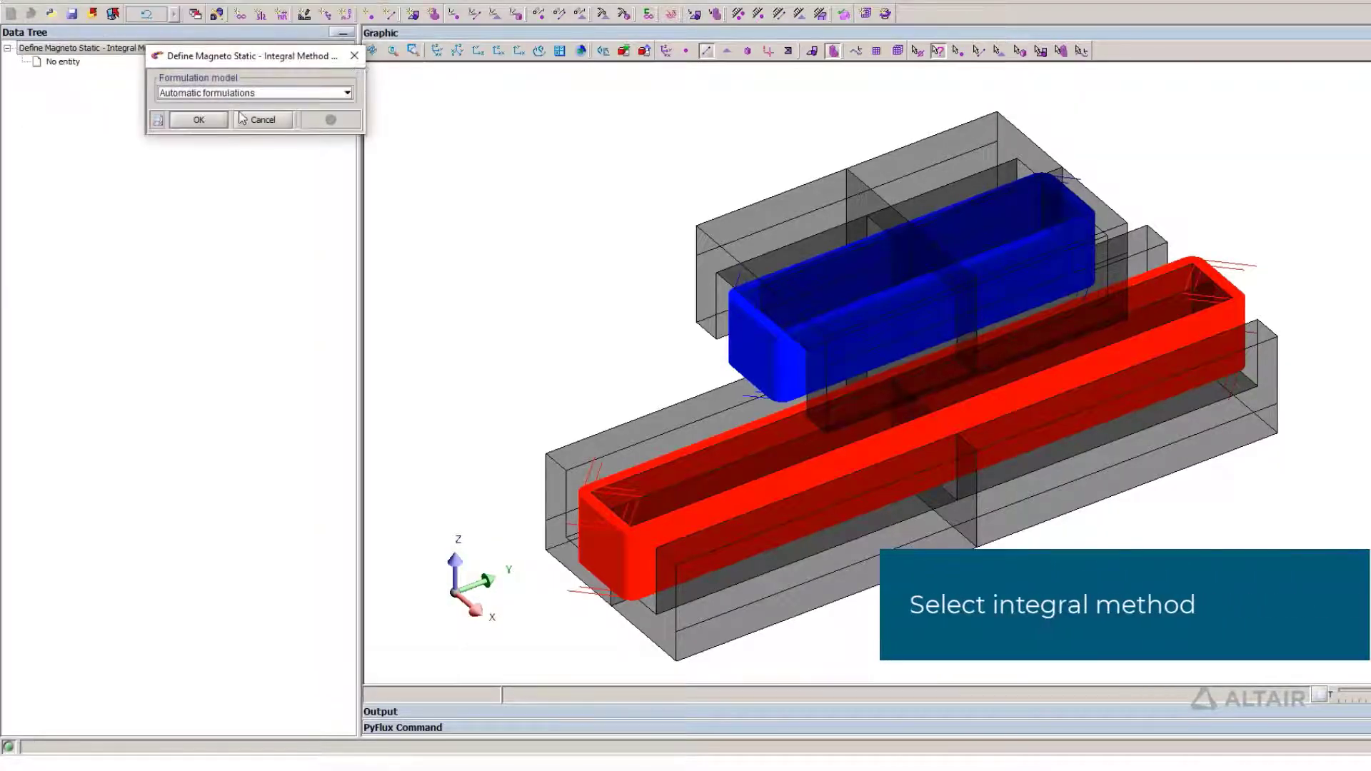
click(197, 120)
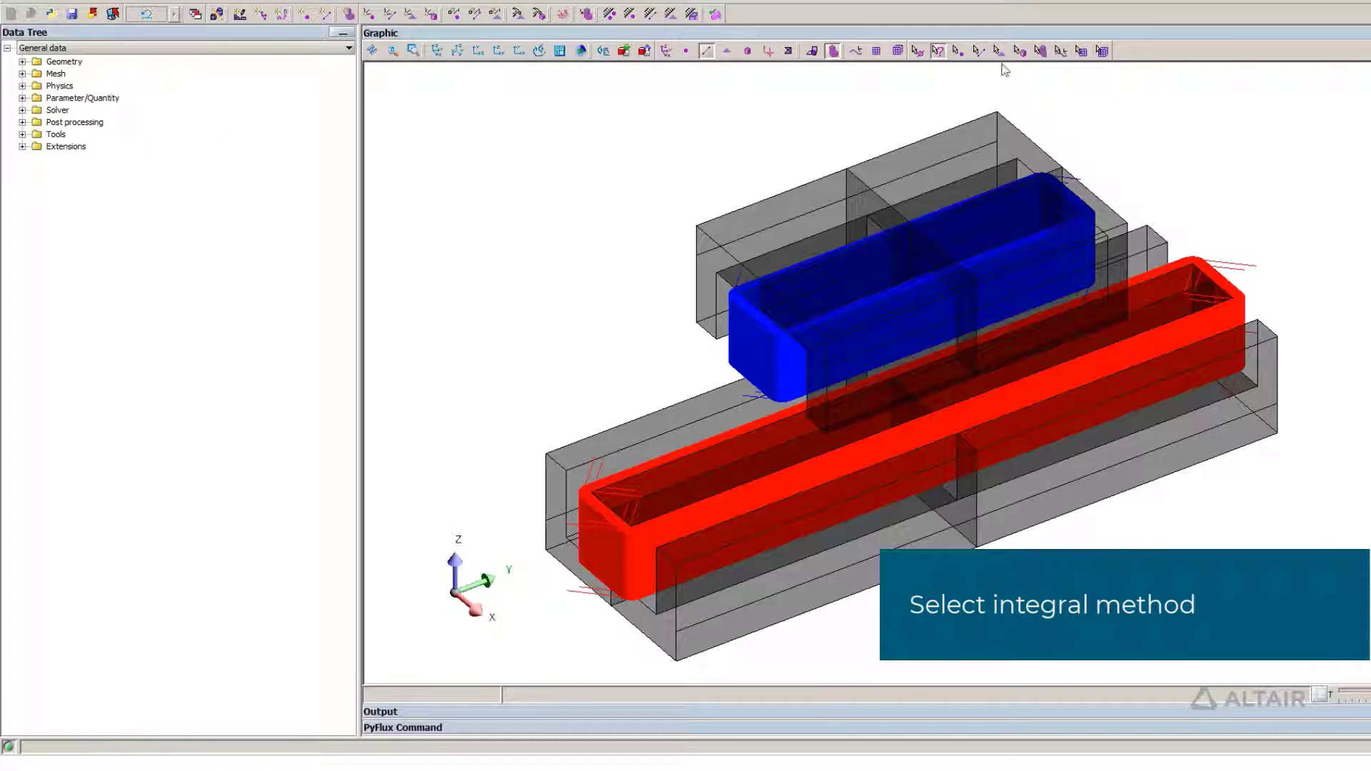
click(787, 52)
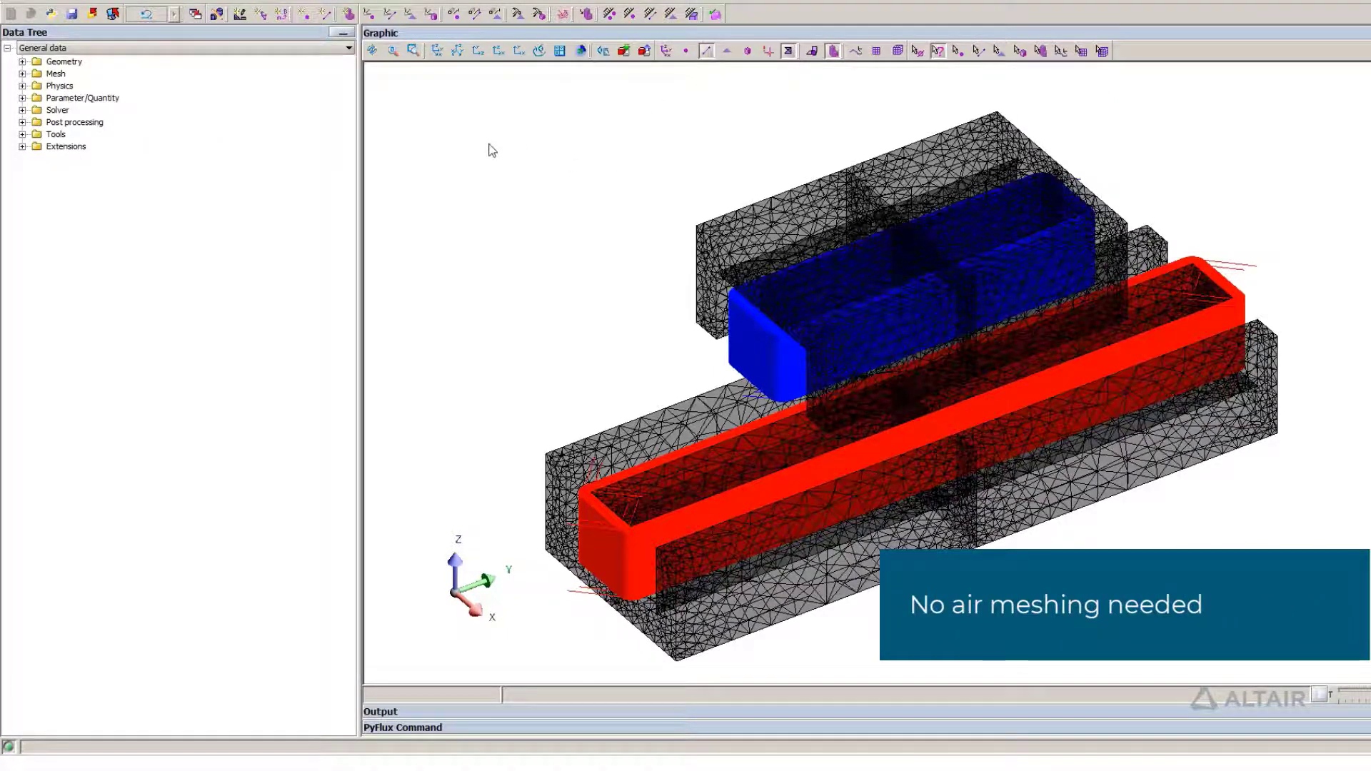
click(317, 2)
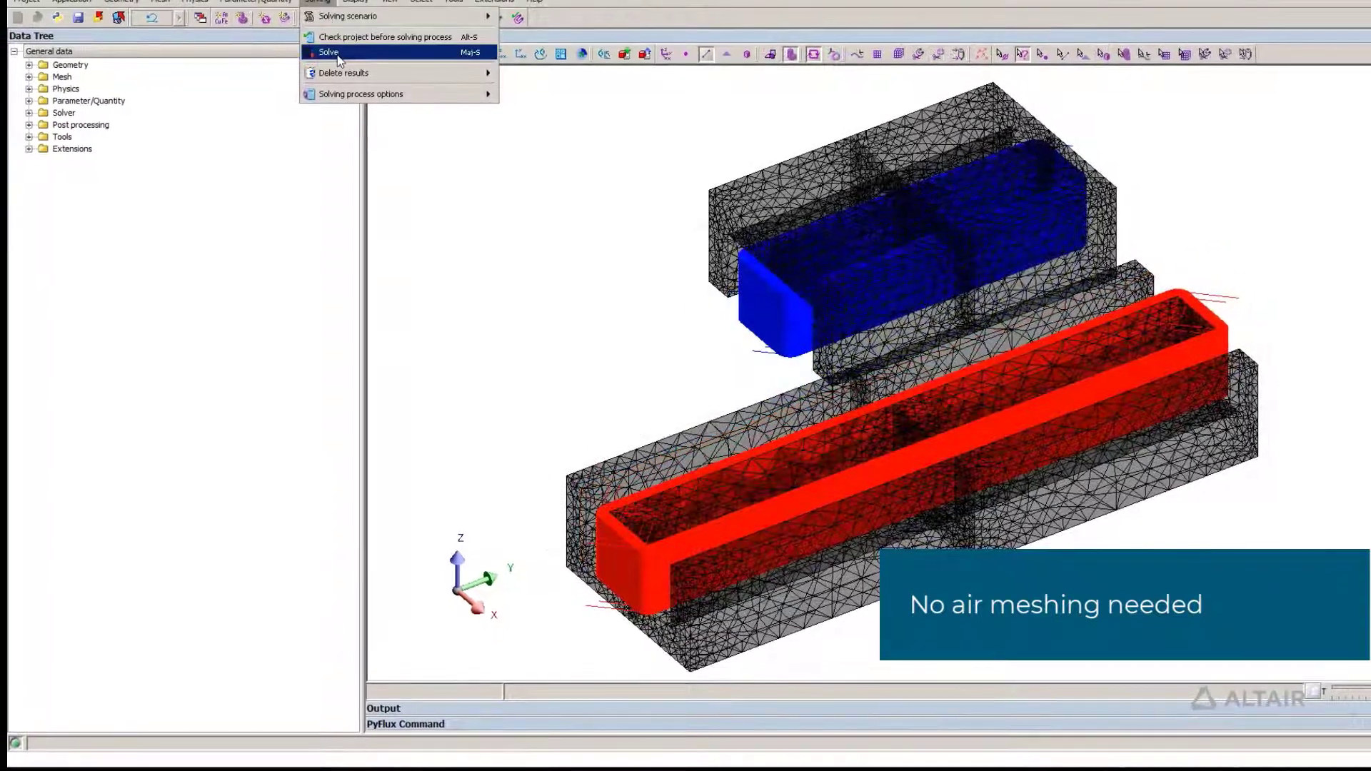
click(329, 53)
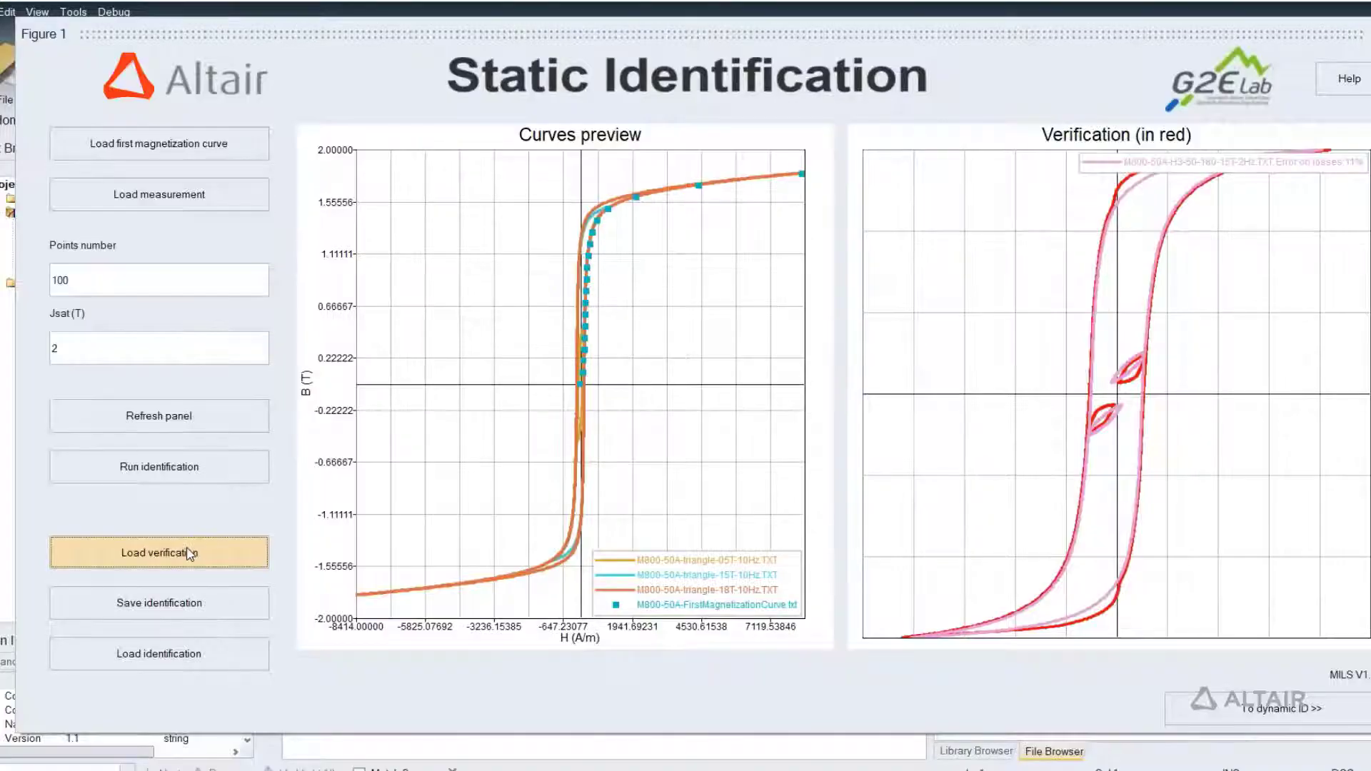
- Load a verification measurement file, run the dynamic identification and view the overall 8% loss-error fit
click(159, 551)
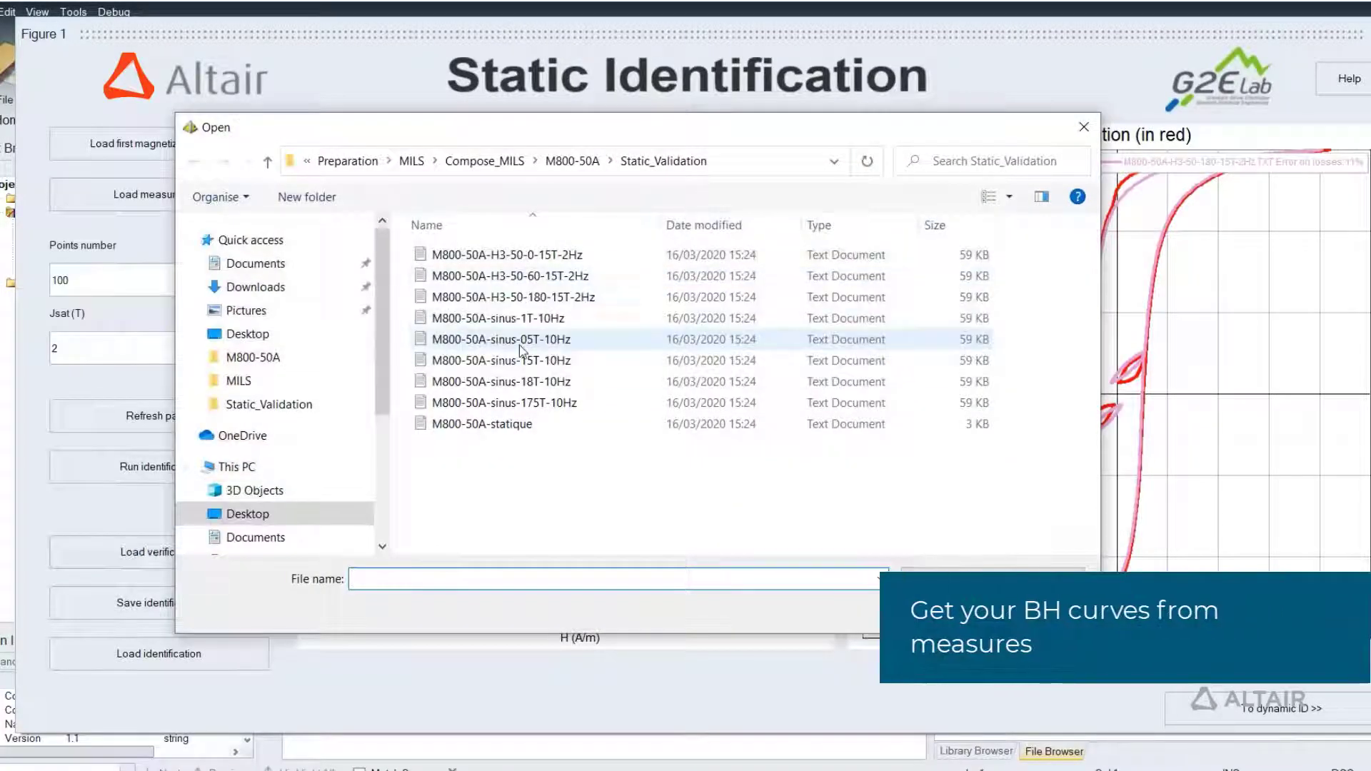
double_click(500, 340)
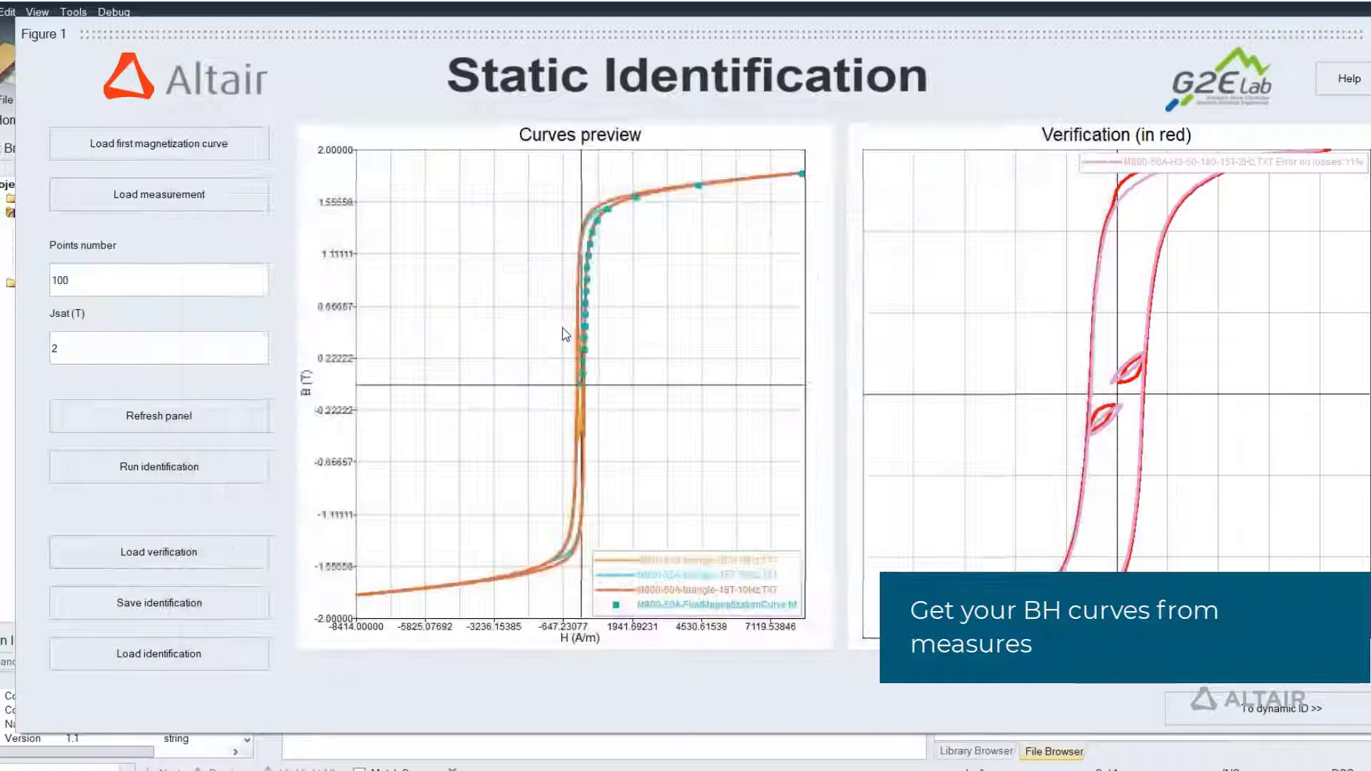
click(1266, 709)
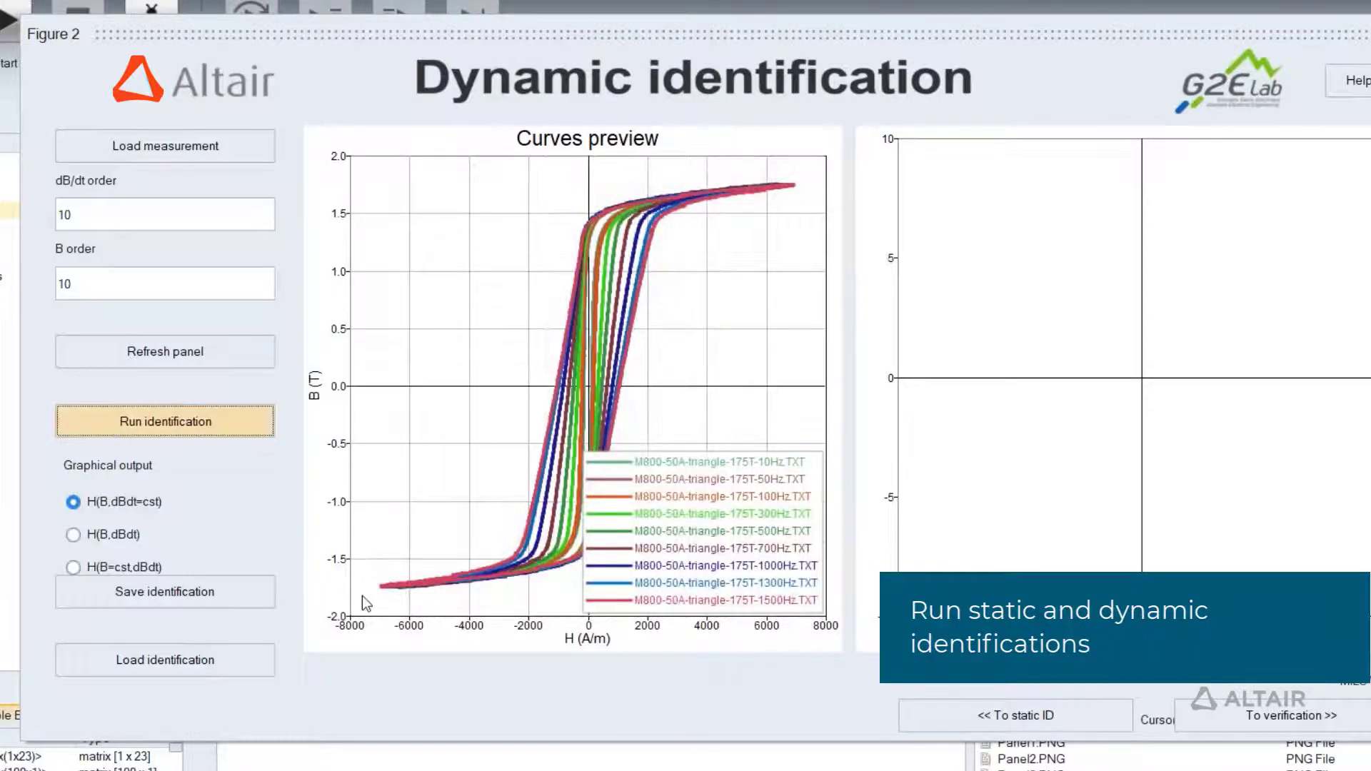
mouse_move(601, 174)
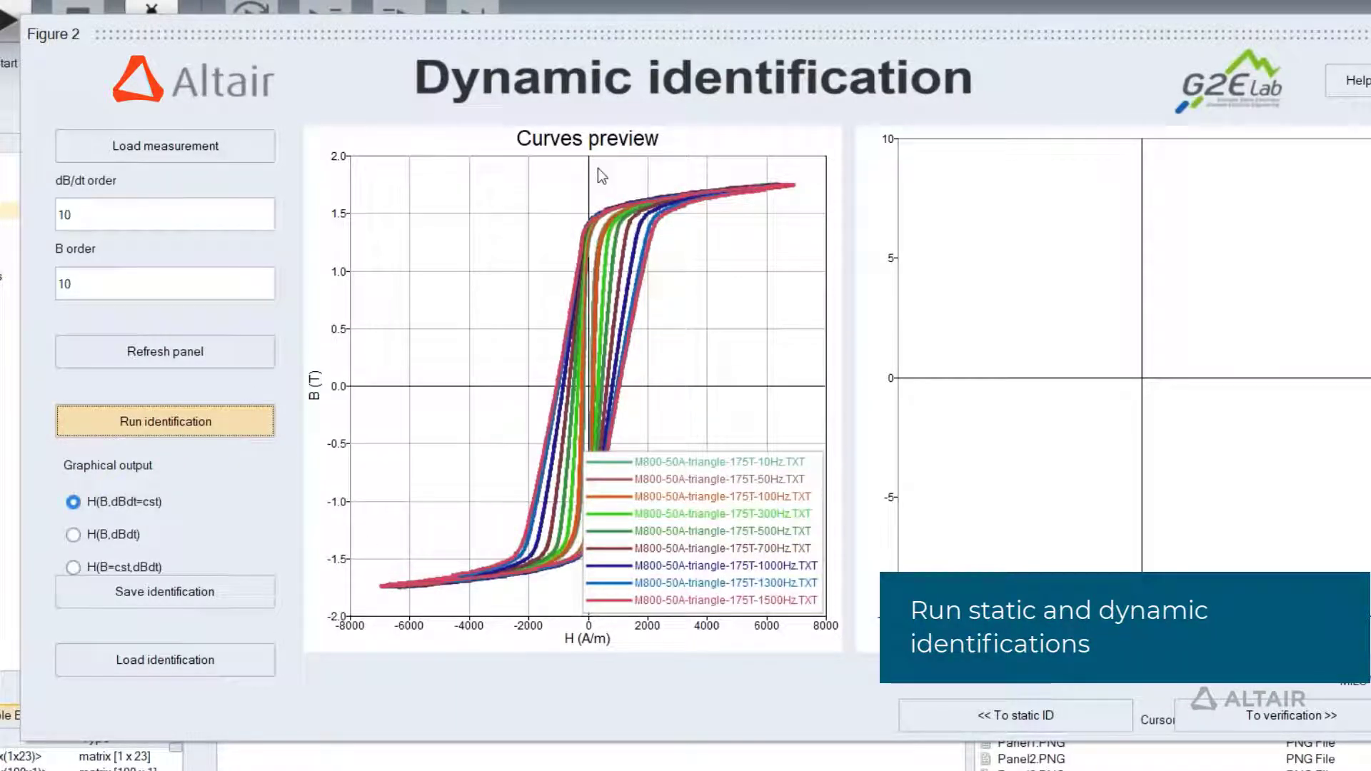
click(164, 422)
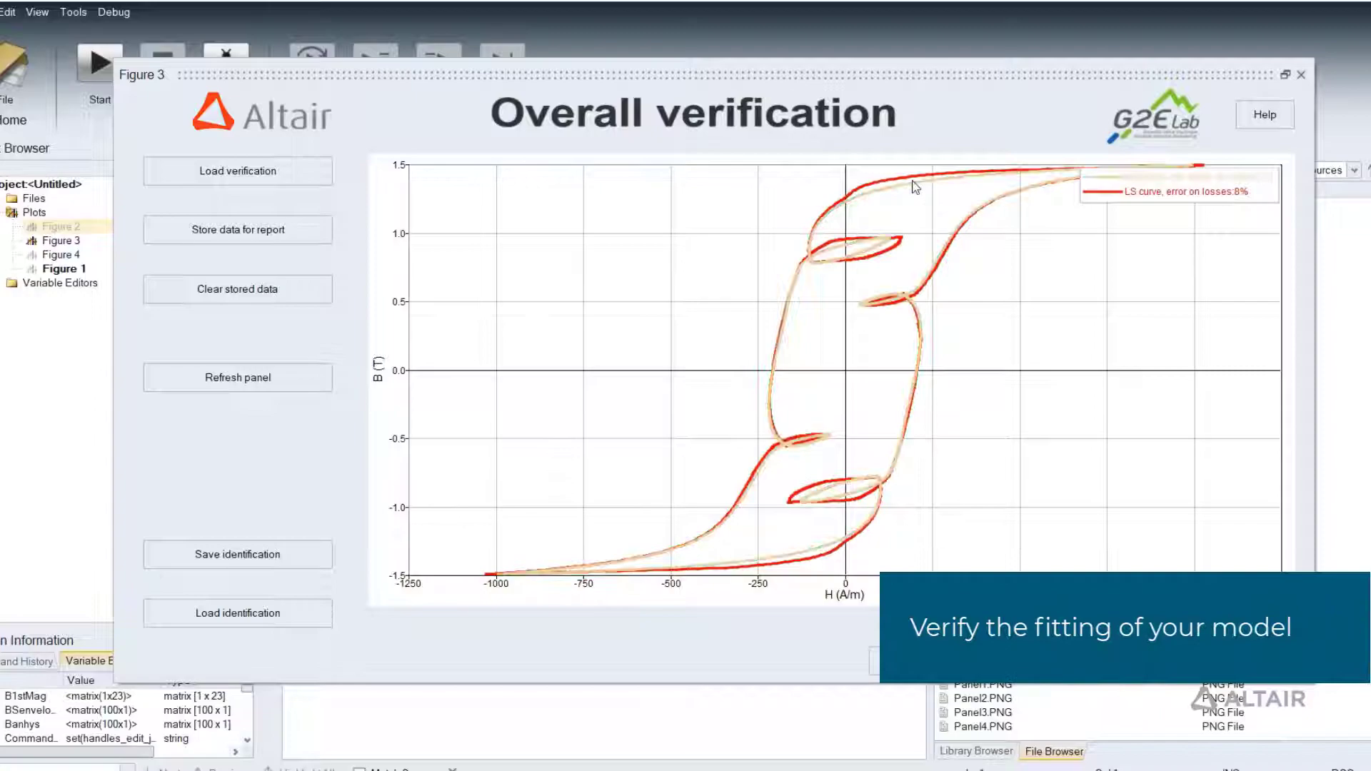
click(375, 13)
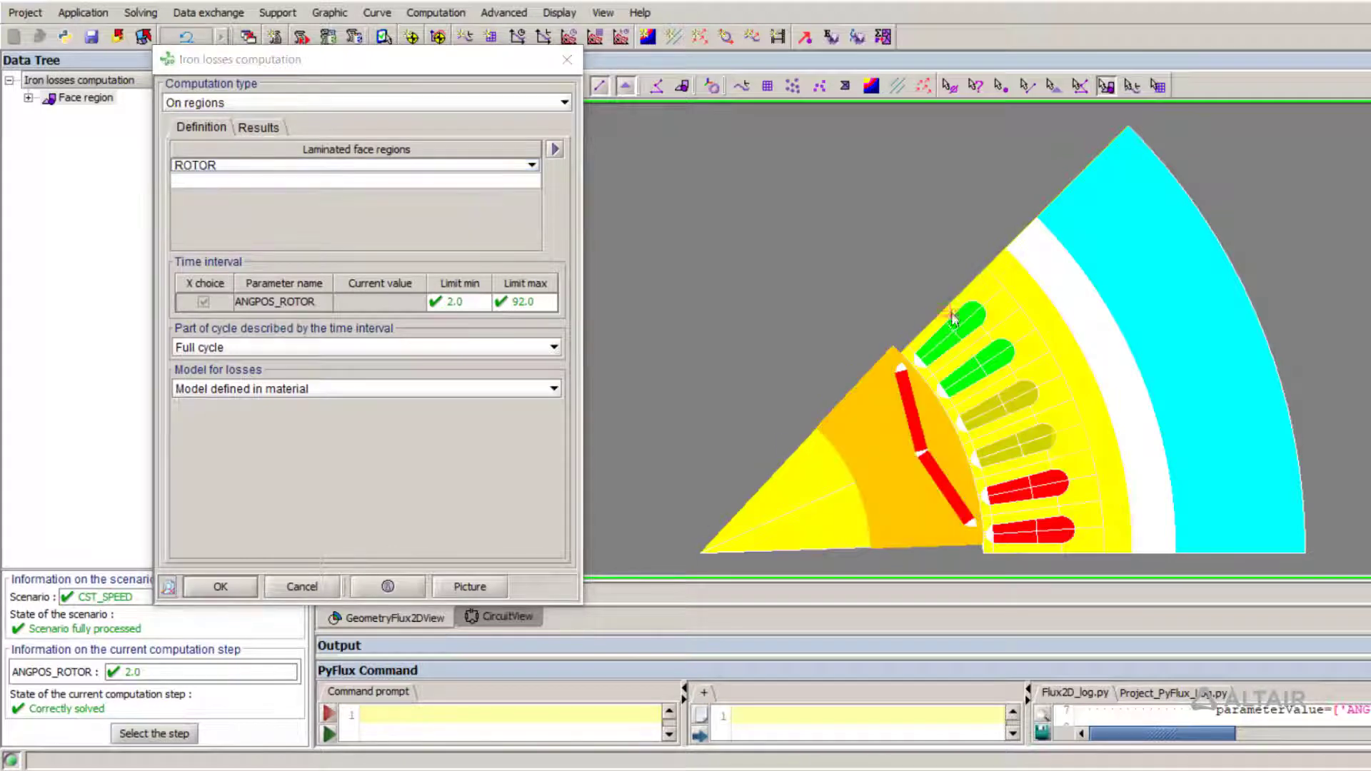
- Add STATOR to the laminated face regions and set the loss model to LS imported from a MILS file
click(554, 148)
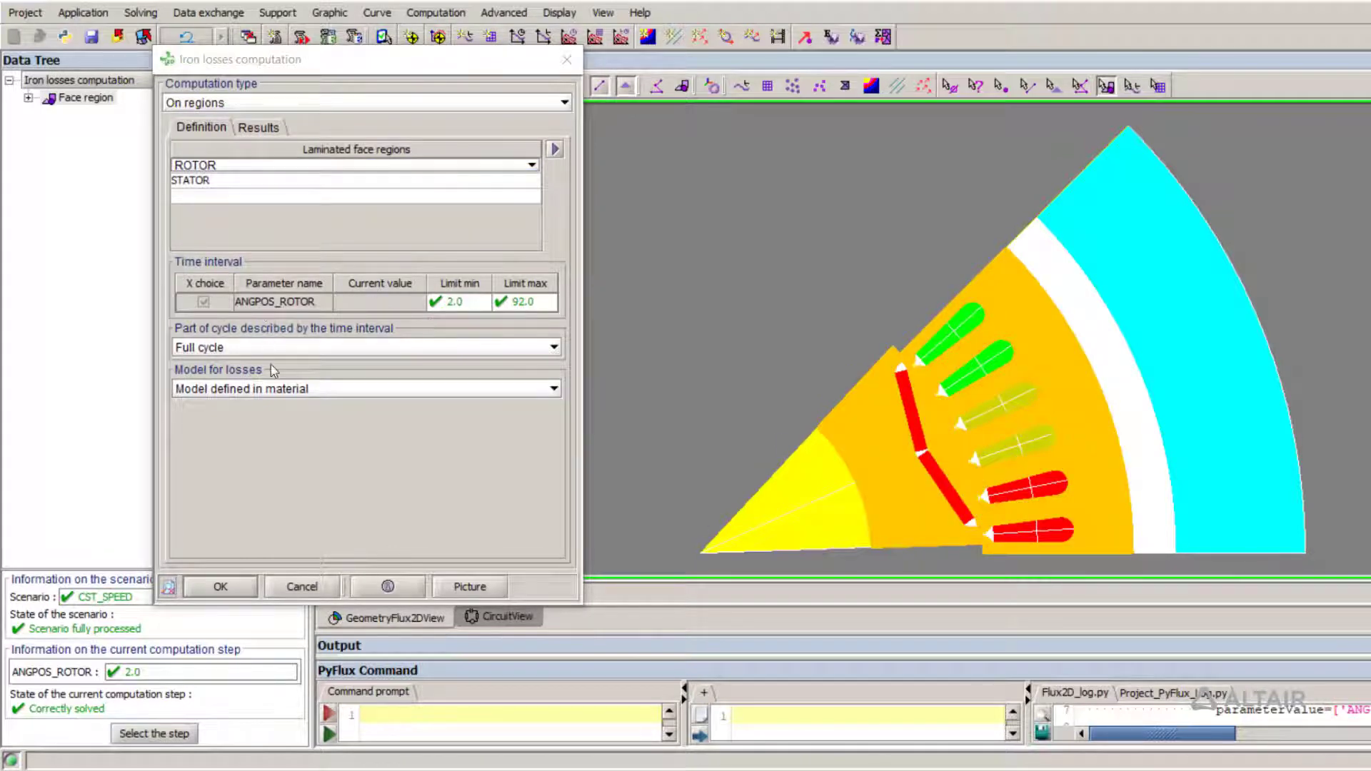
click(553, 388)
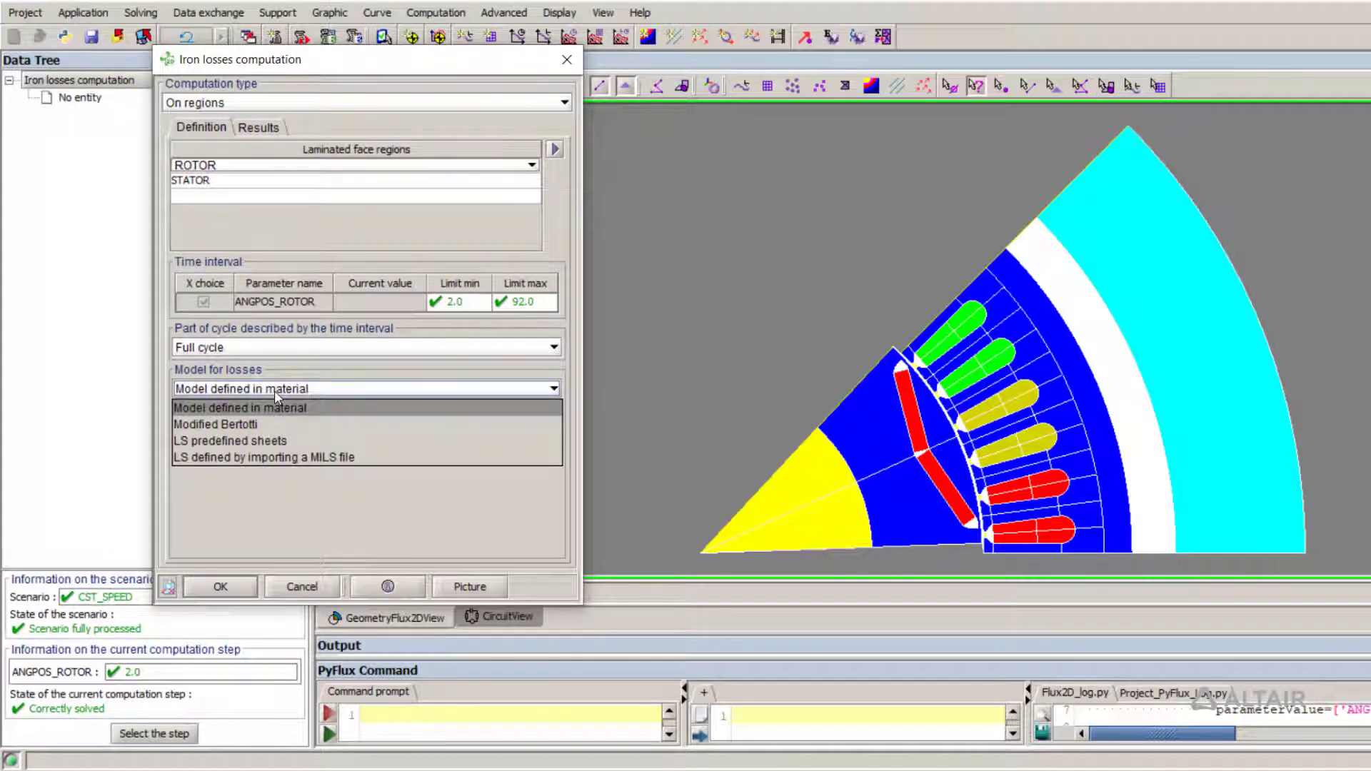
click(230, 441)
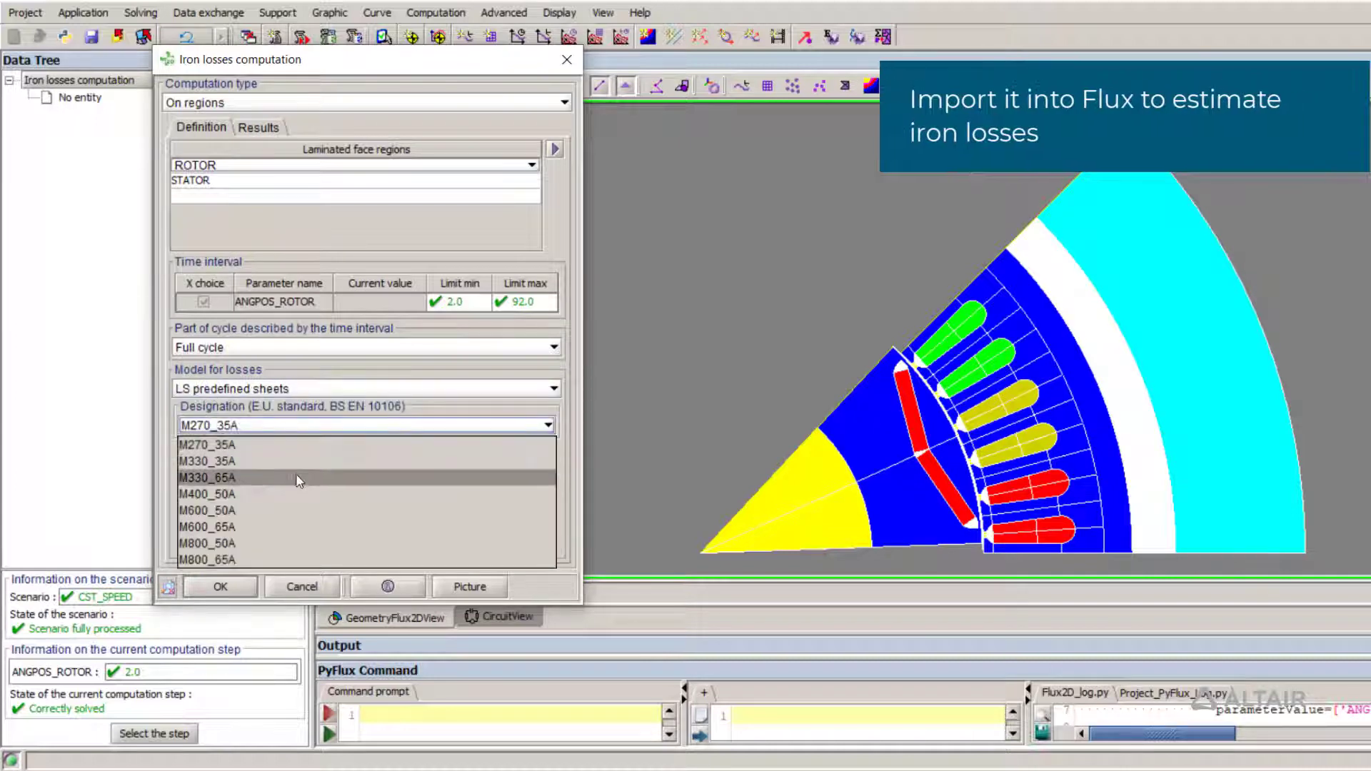
click(551, 388)
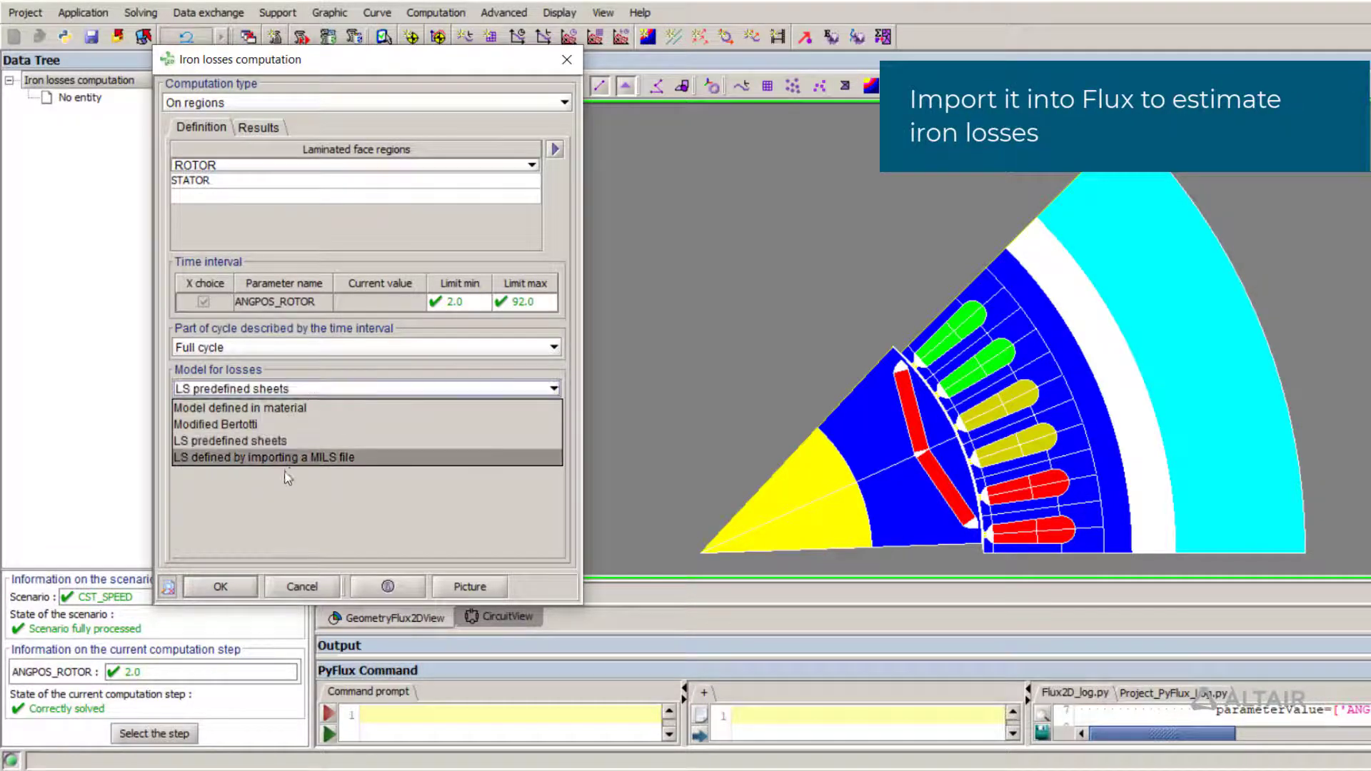
click(262, 457)
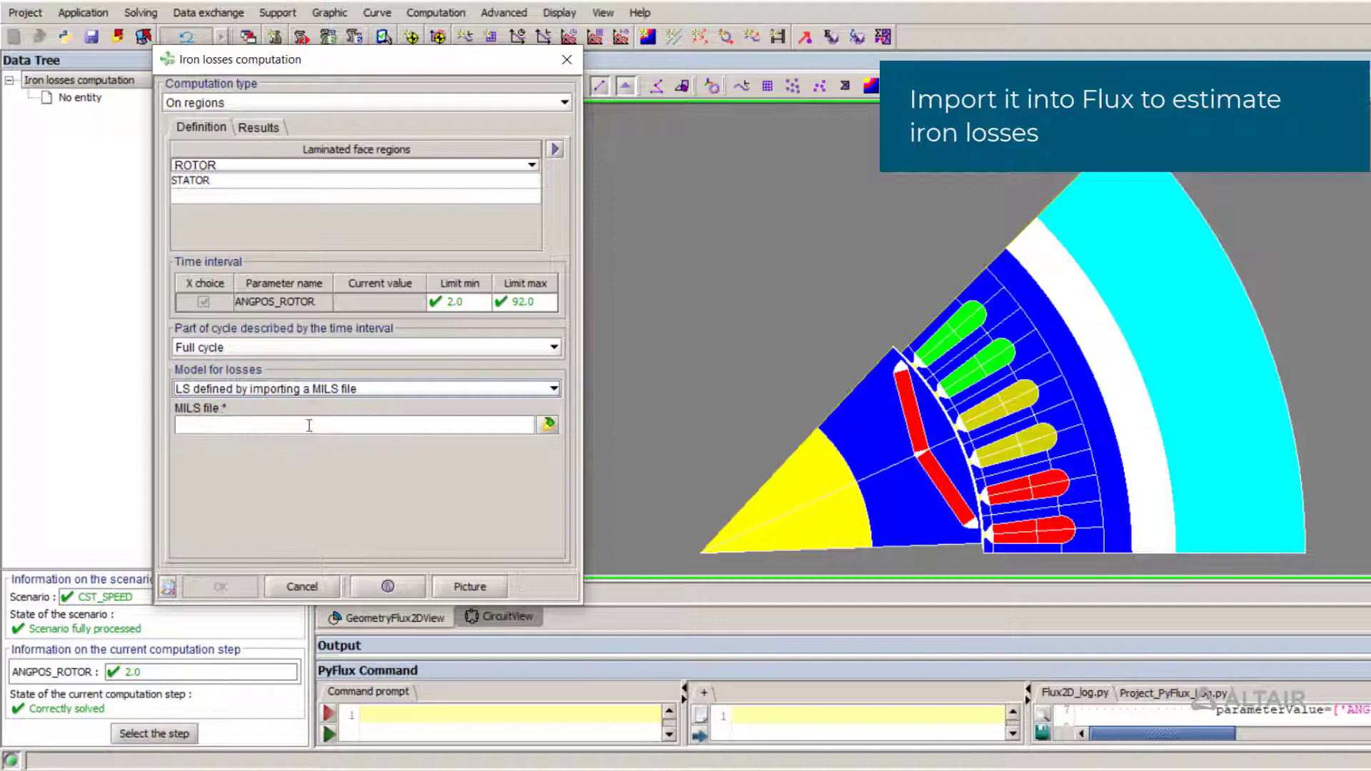
click(548, 424)
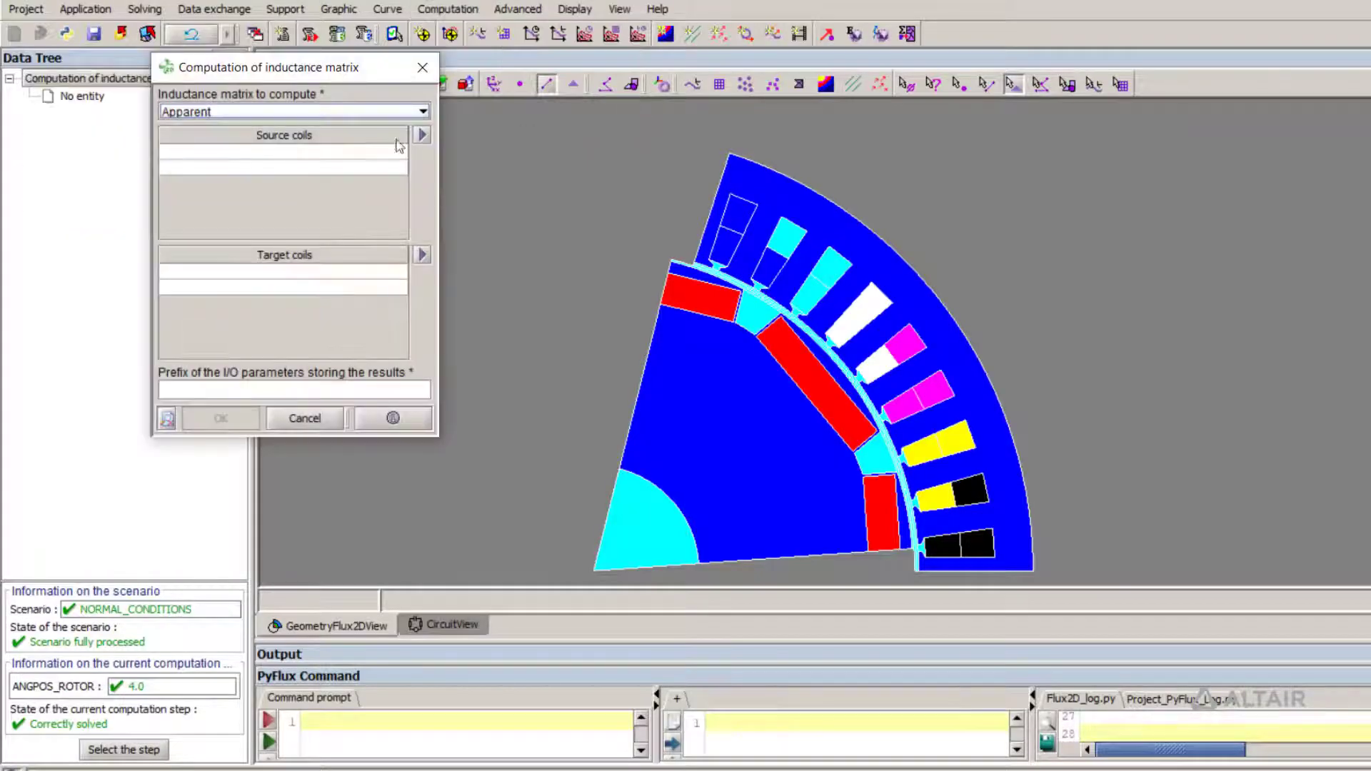
- Select PHA, PHB, PHC as source coils, enter prefix L_matrix_ and run the inductance-matrix computation
click(421, 134)
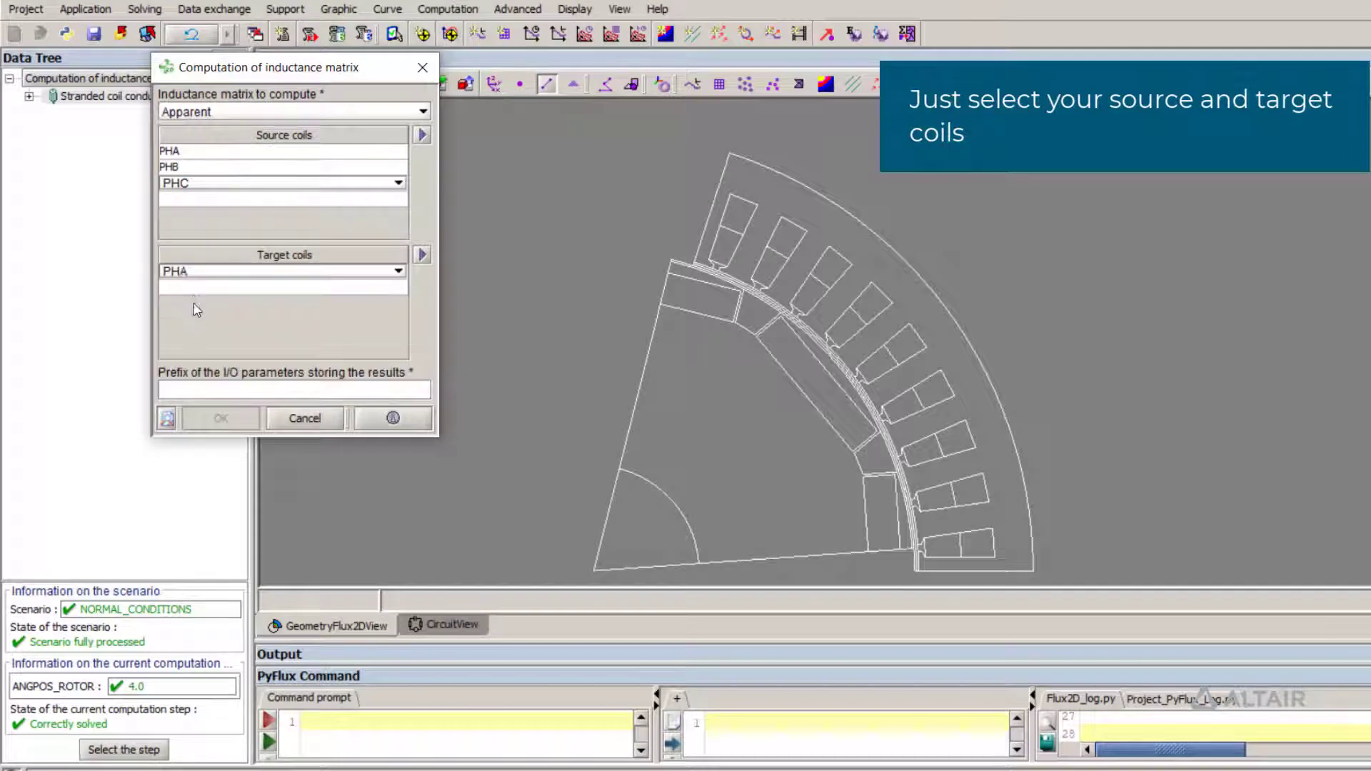
click(421, 254)
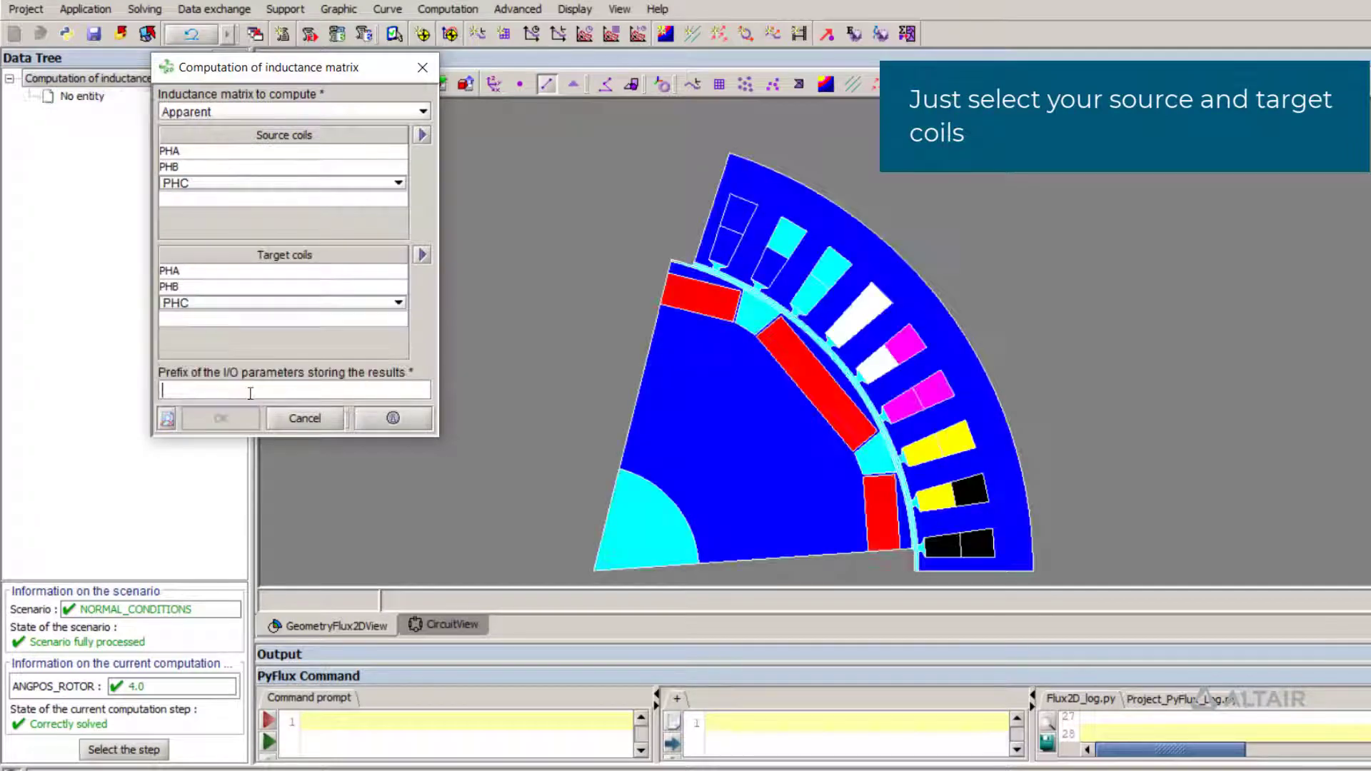
text(L)
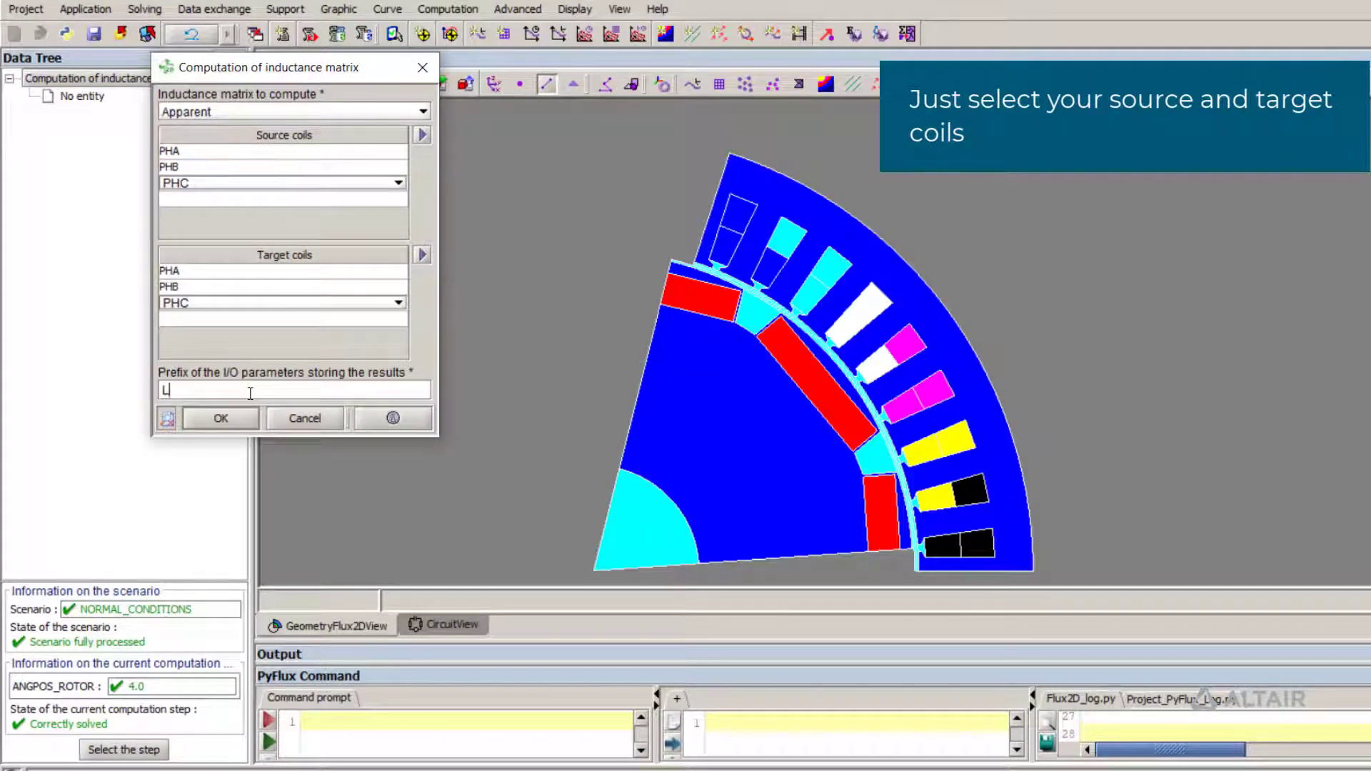
text(_matrix_)
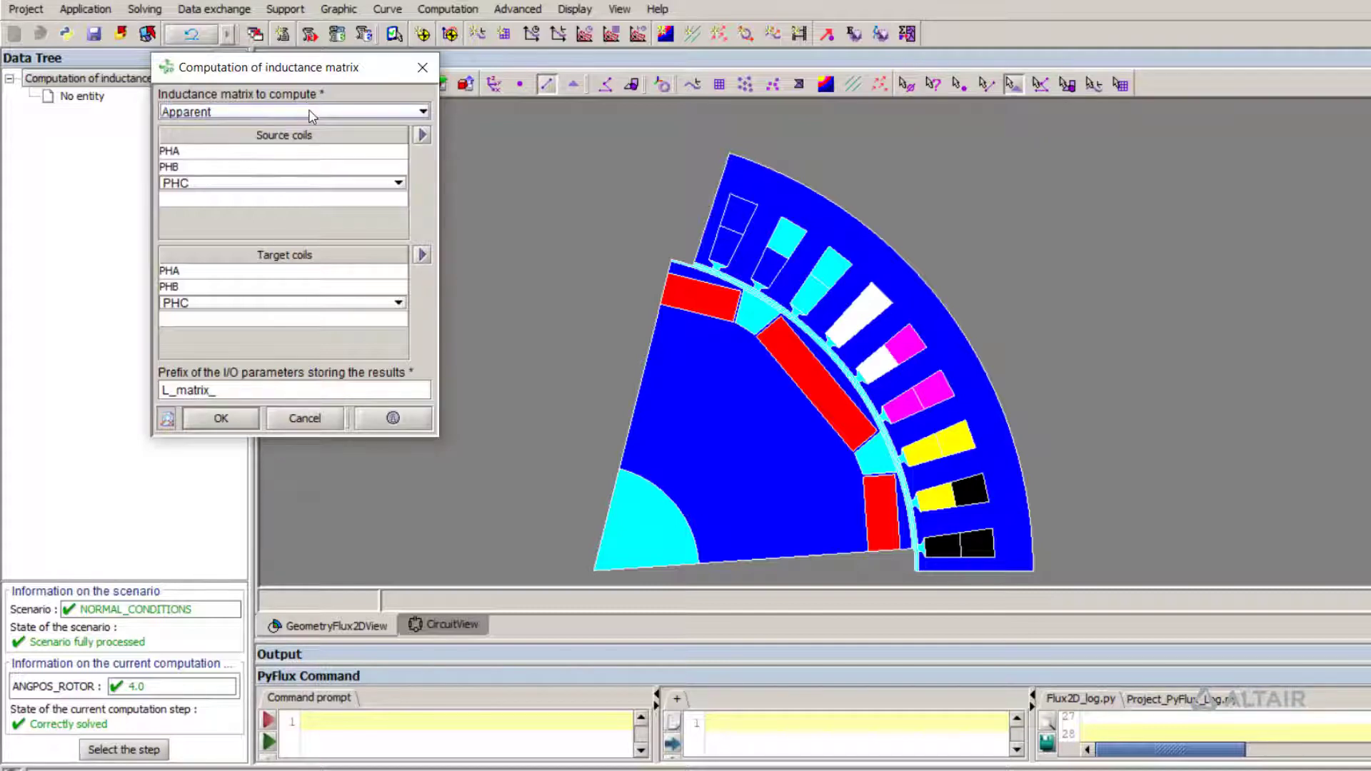
click(220, 418)
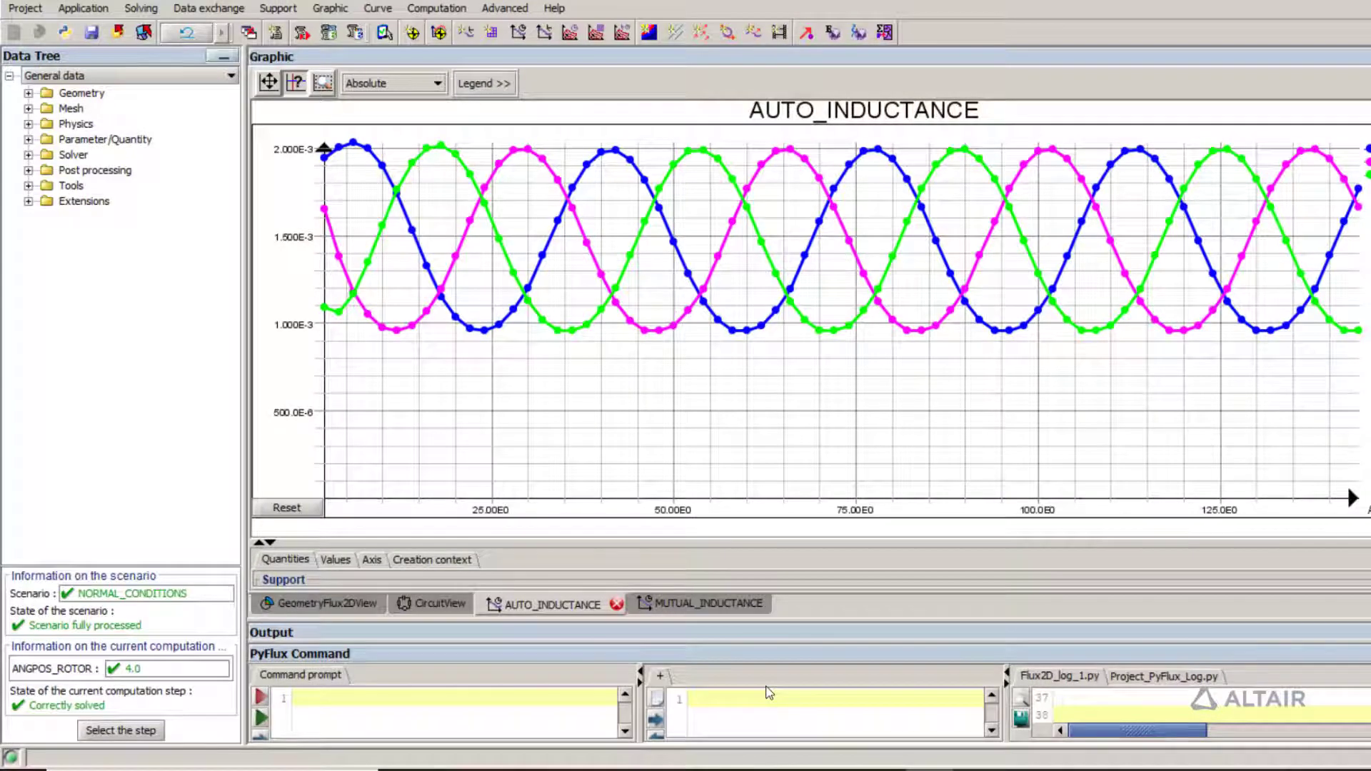
mouse_move(700, 602)
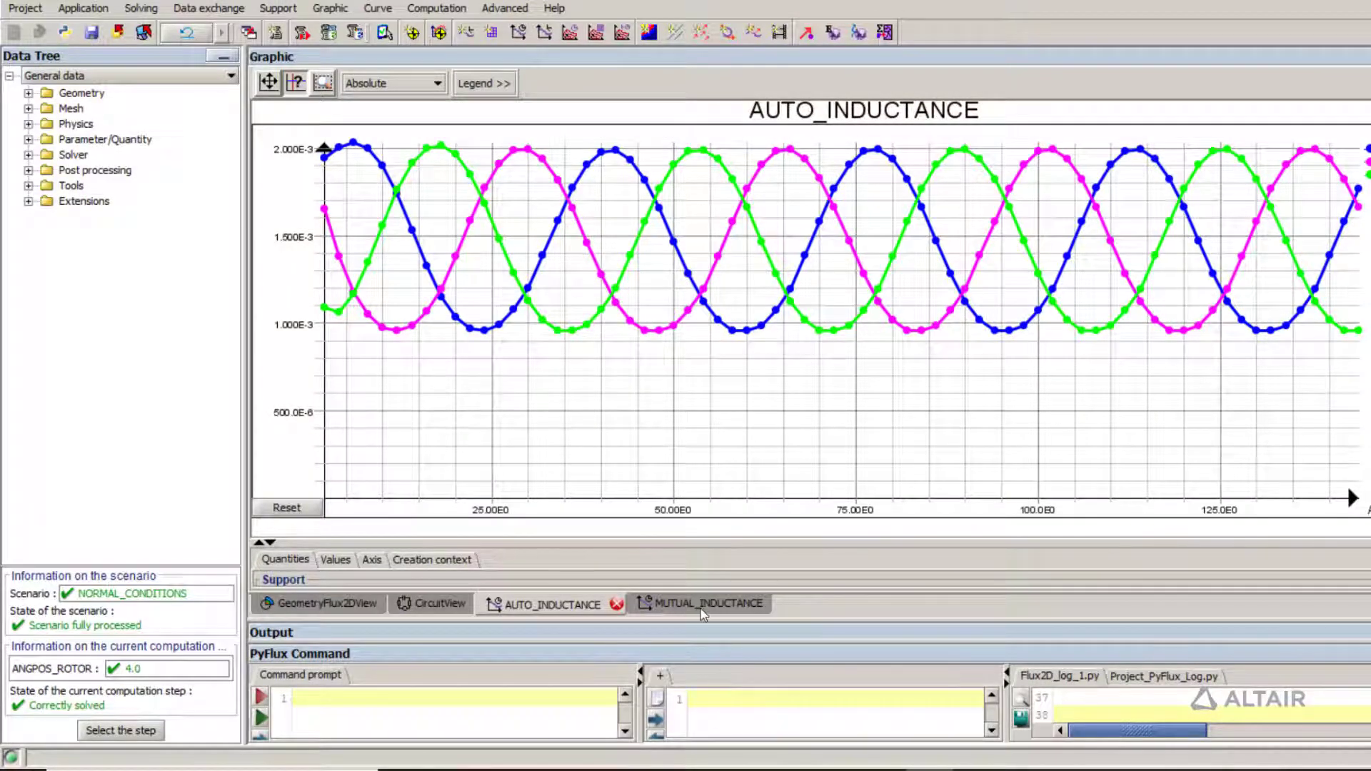
- Display the MUTUAL_INDUCTANCE curves of the three phases against rotor position
click(707, 603)
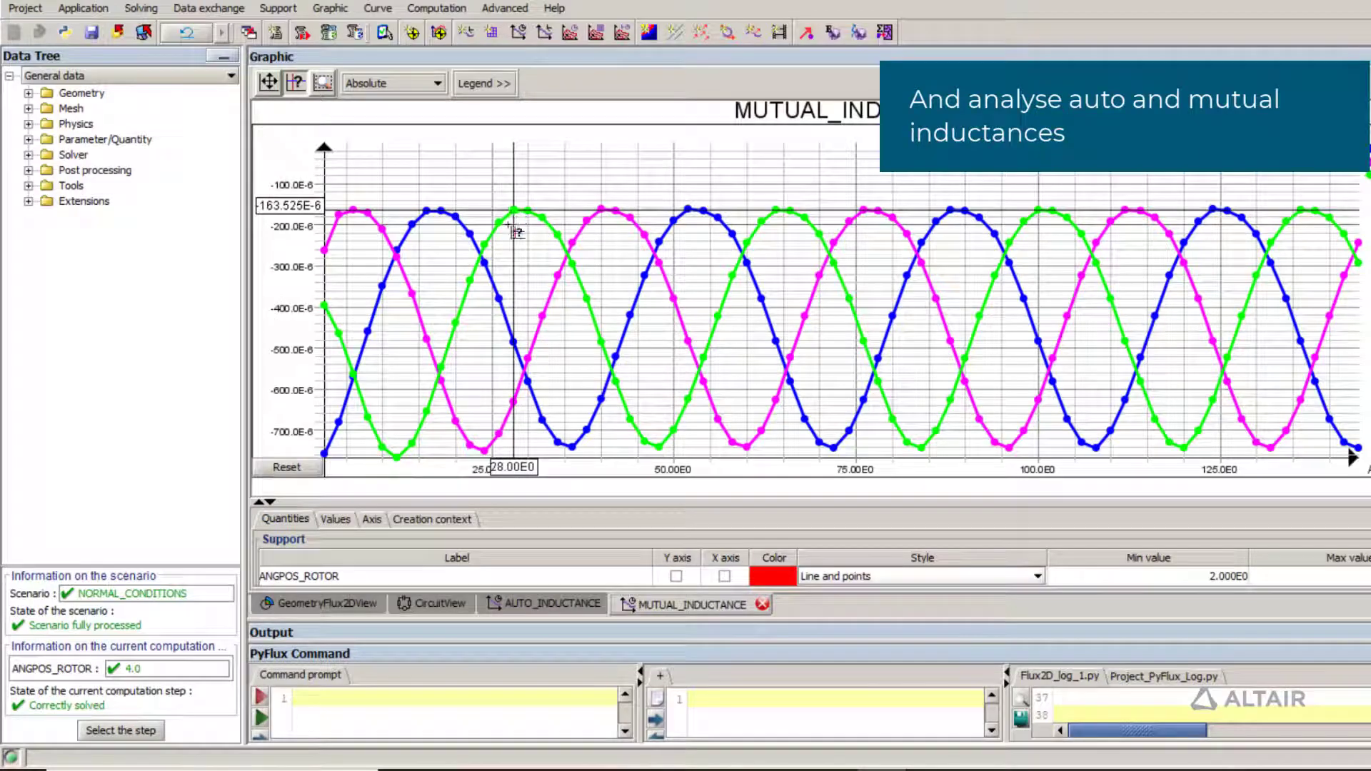
click(208, 8)
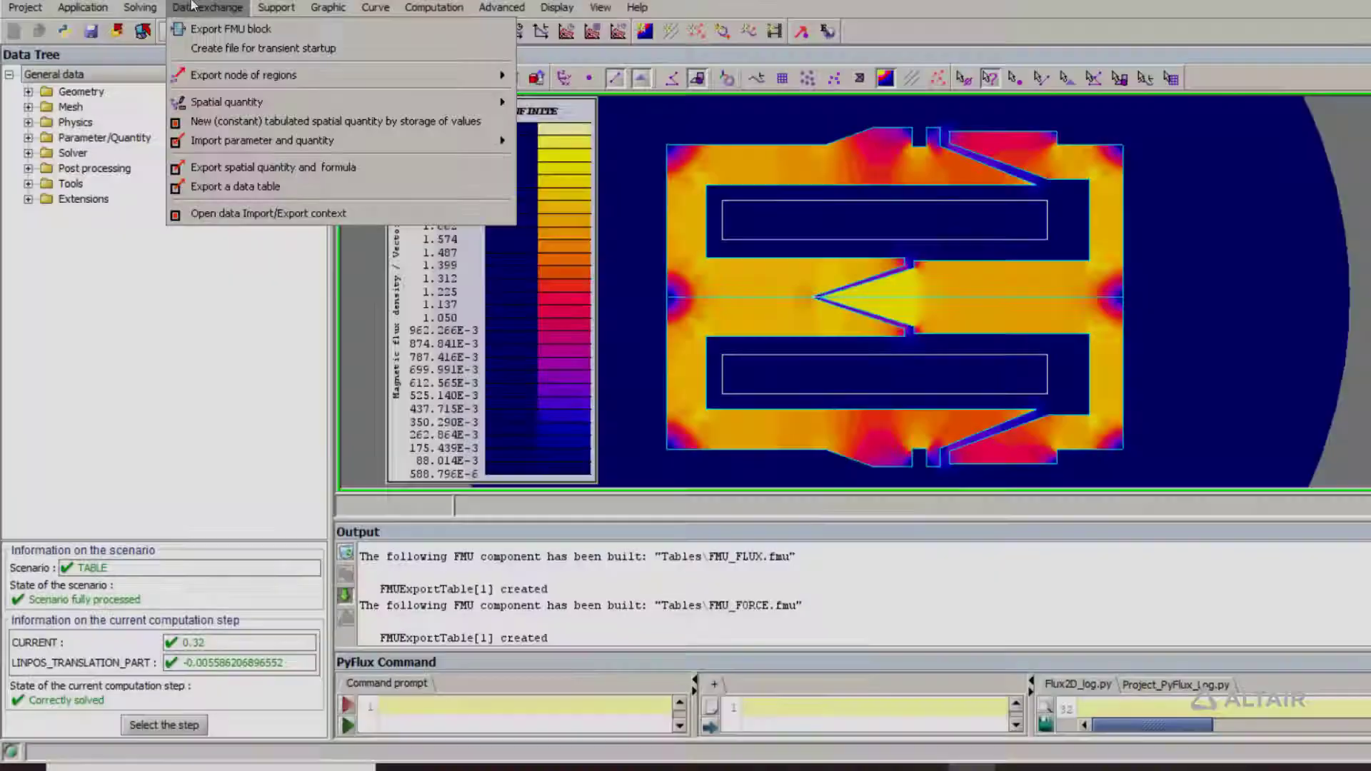
- Export a data table in OML LookUp Tables ND format into the Tables folder
click(235, 186)
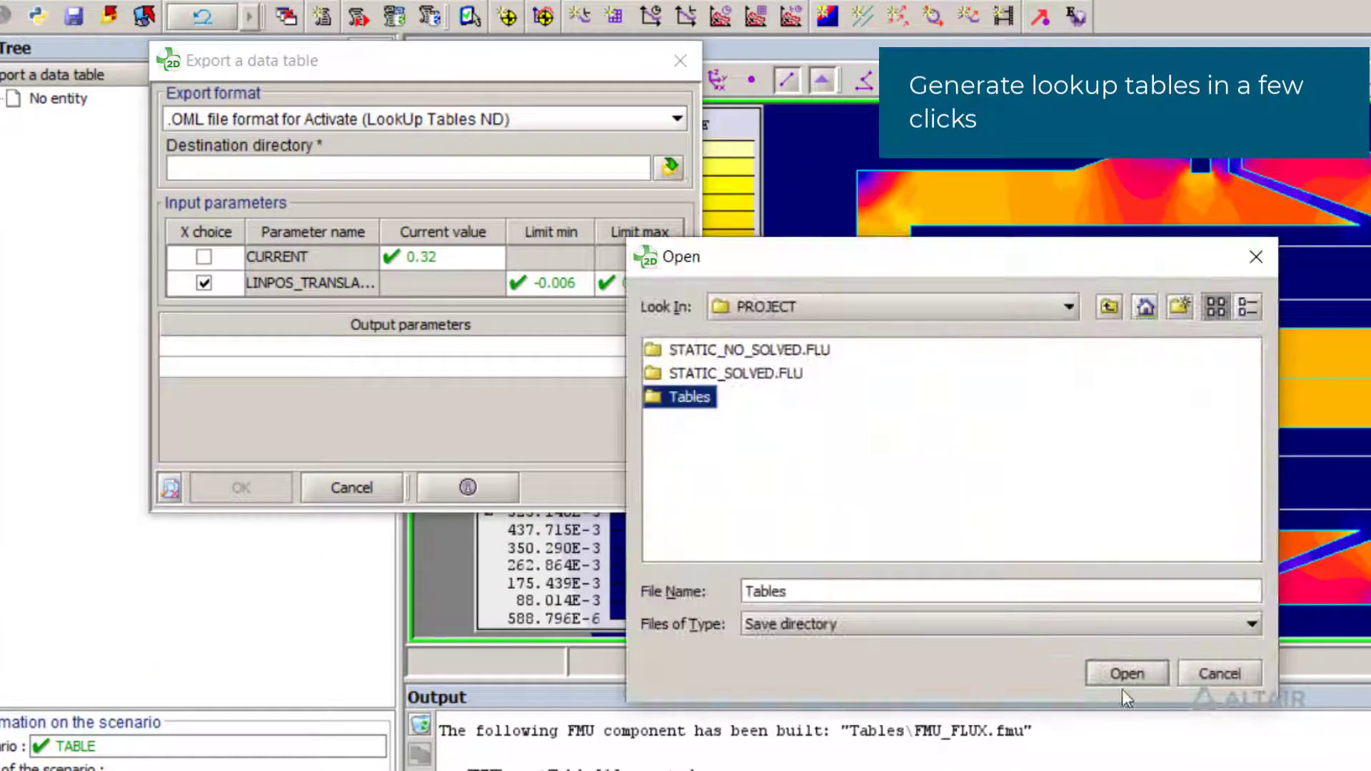
click(1125, 673)
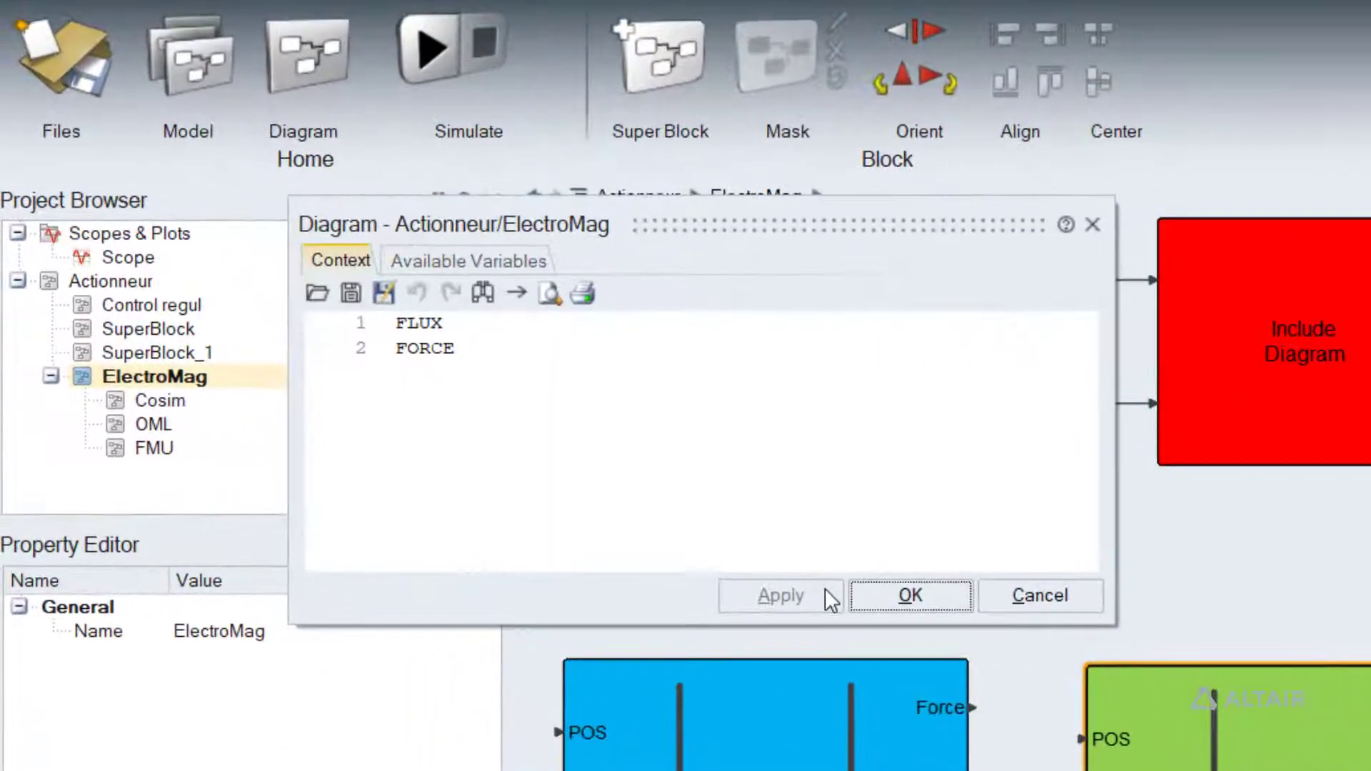
- Accept the Actionneur/ElectroMag diagram context listing FLUX and FORCE
click(469, 259)
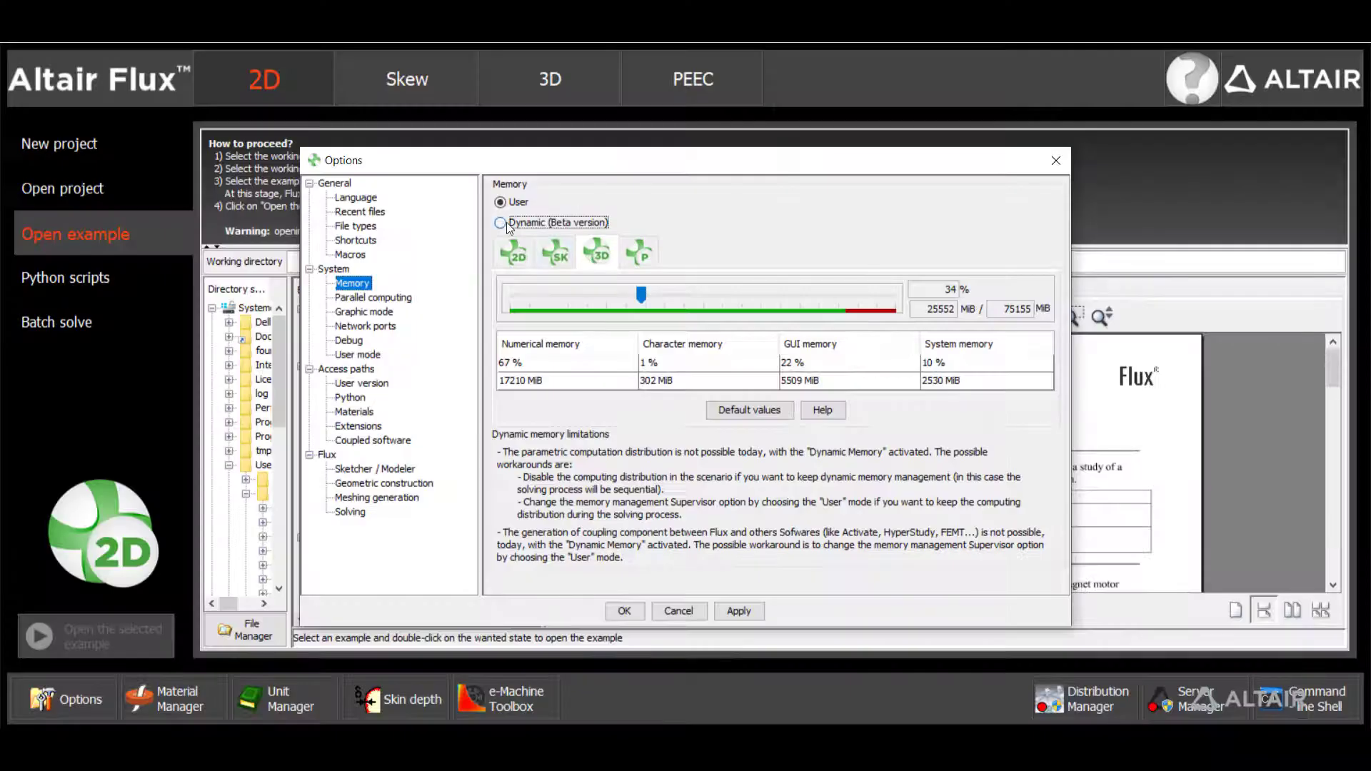
- Set memory management to Dynamic (Beta), review parallel computing settings and close Options
click(500, 223)
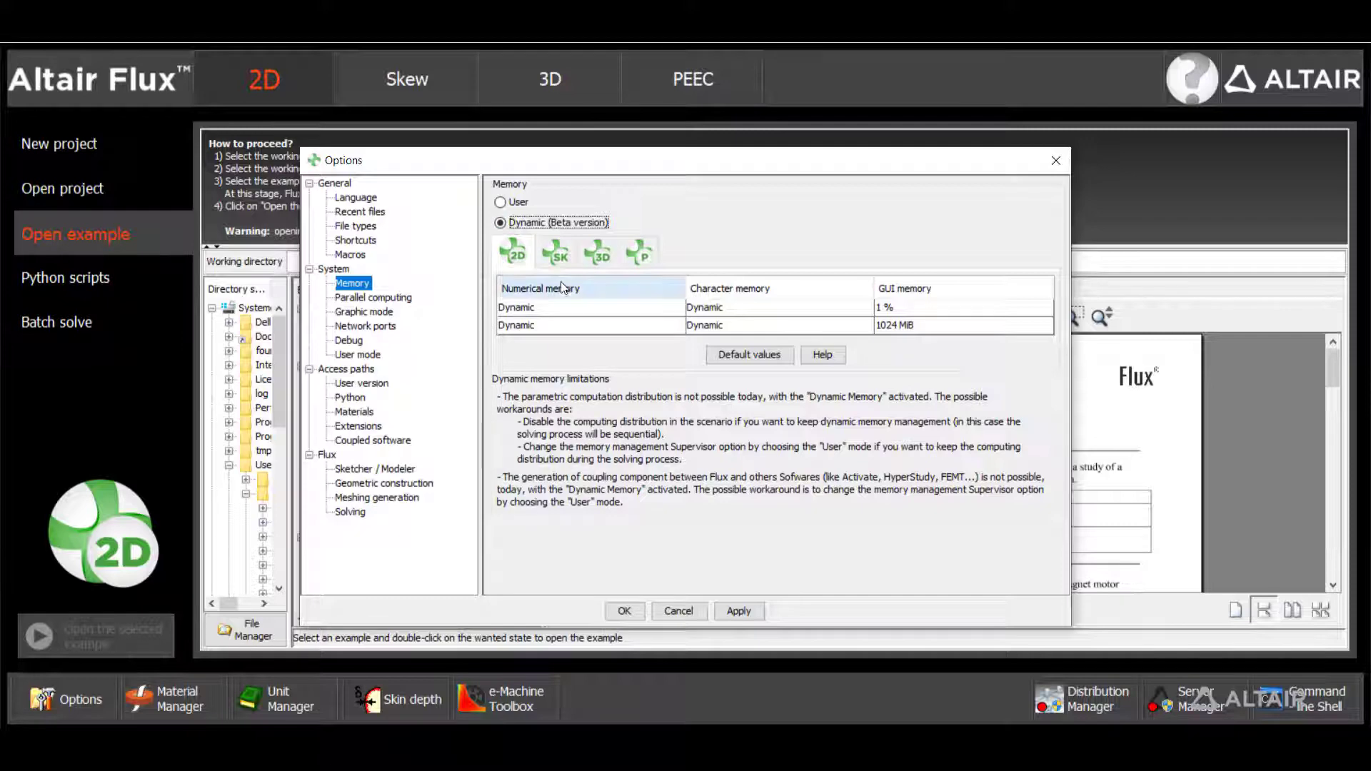
click(373, 297)
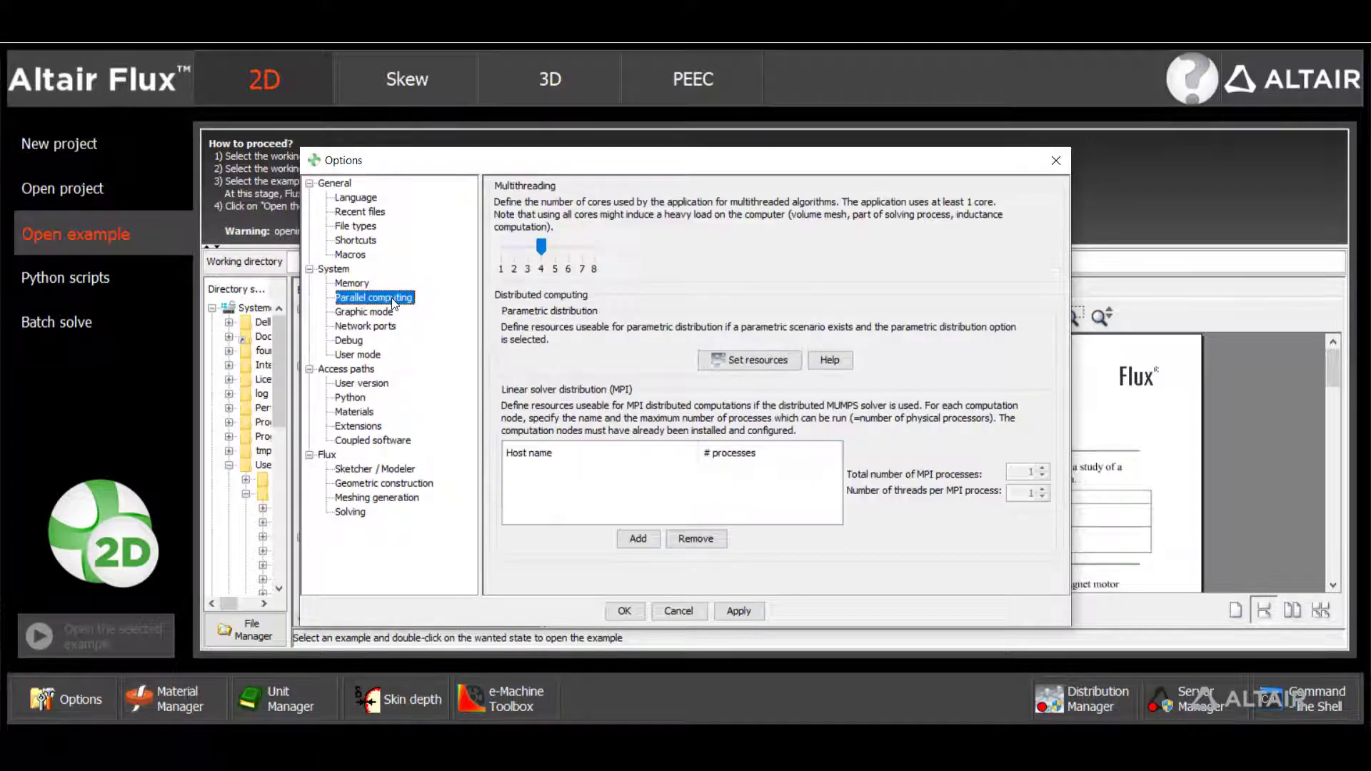
mouse_move(577, 330)
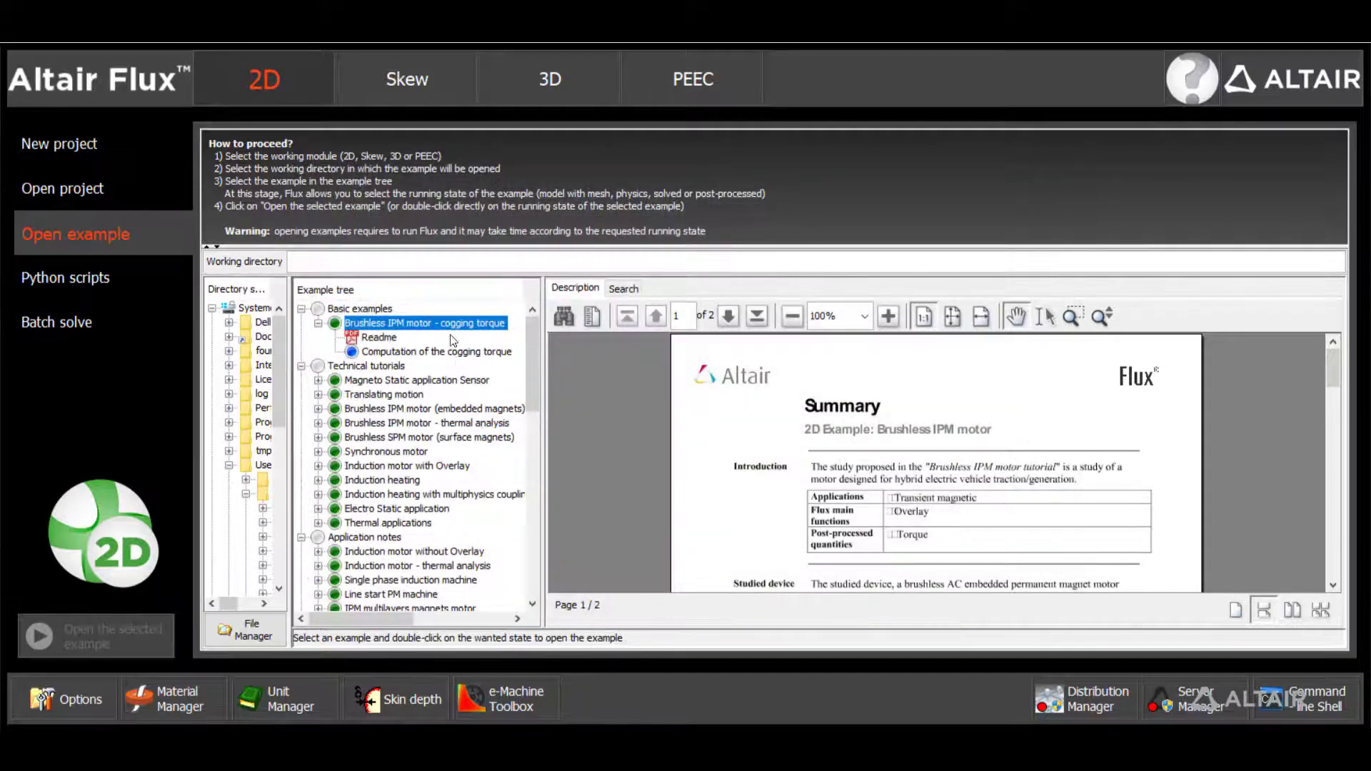
click(1191, 78)
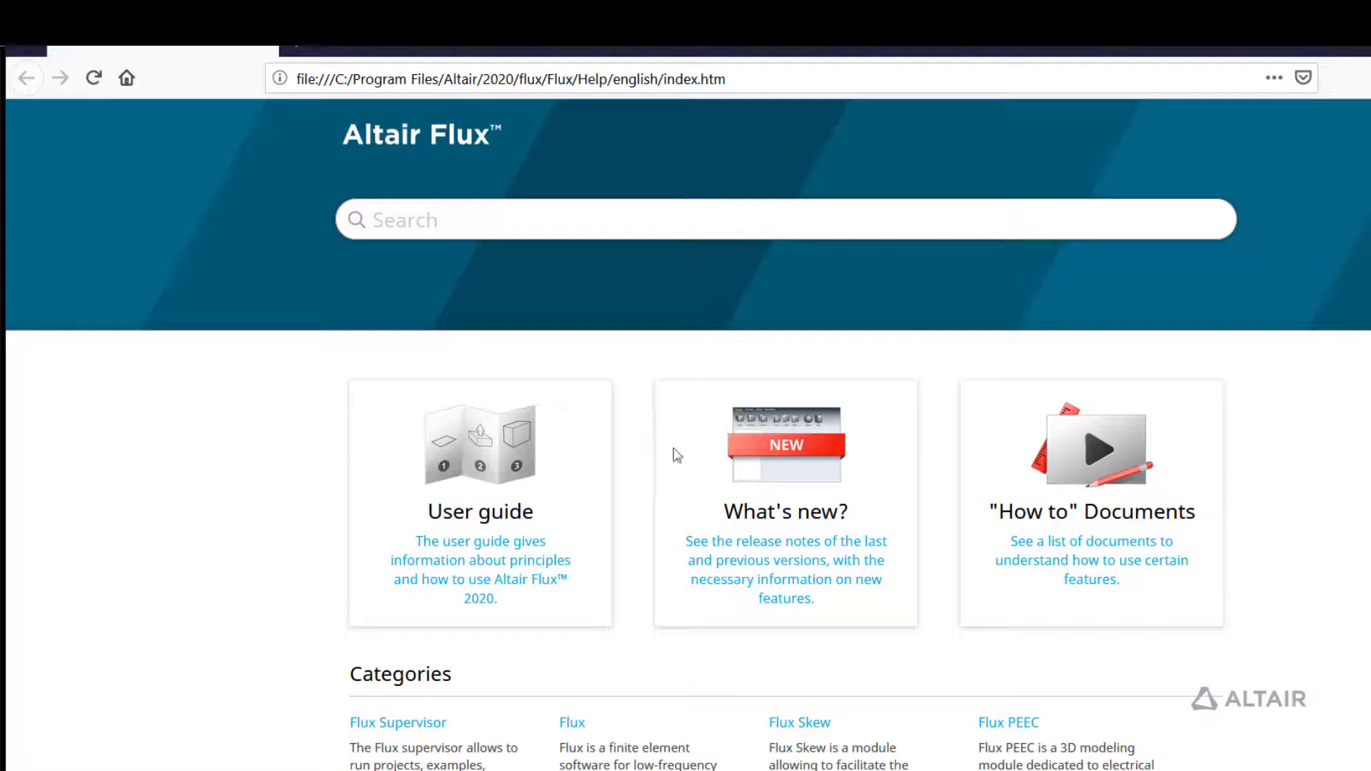
- Reach the Categories section and open the PyFlux Documentation (Beta version) page
scroll(down, 3)
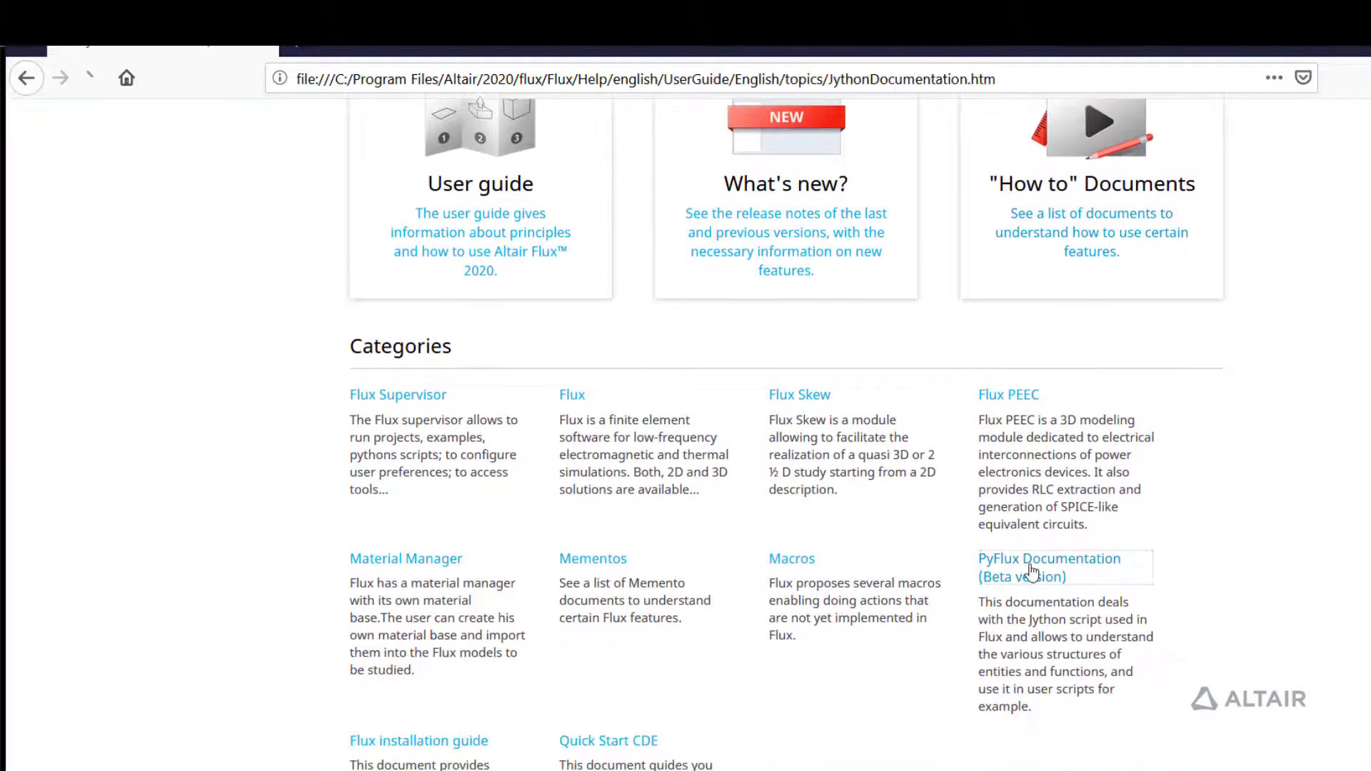
click(1048, 567)
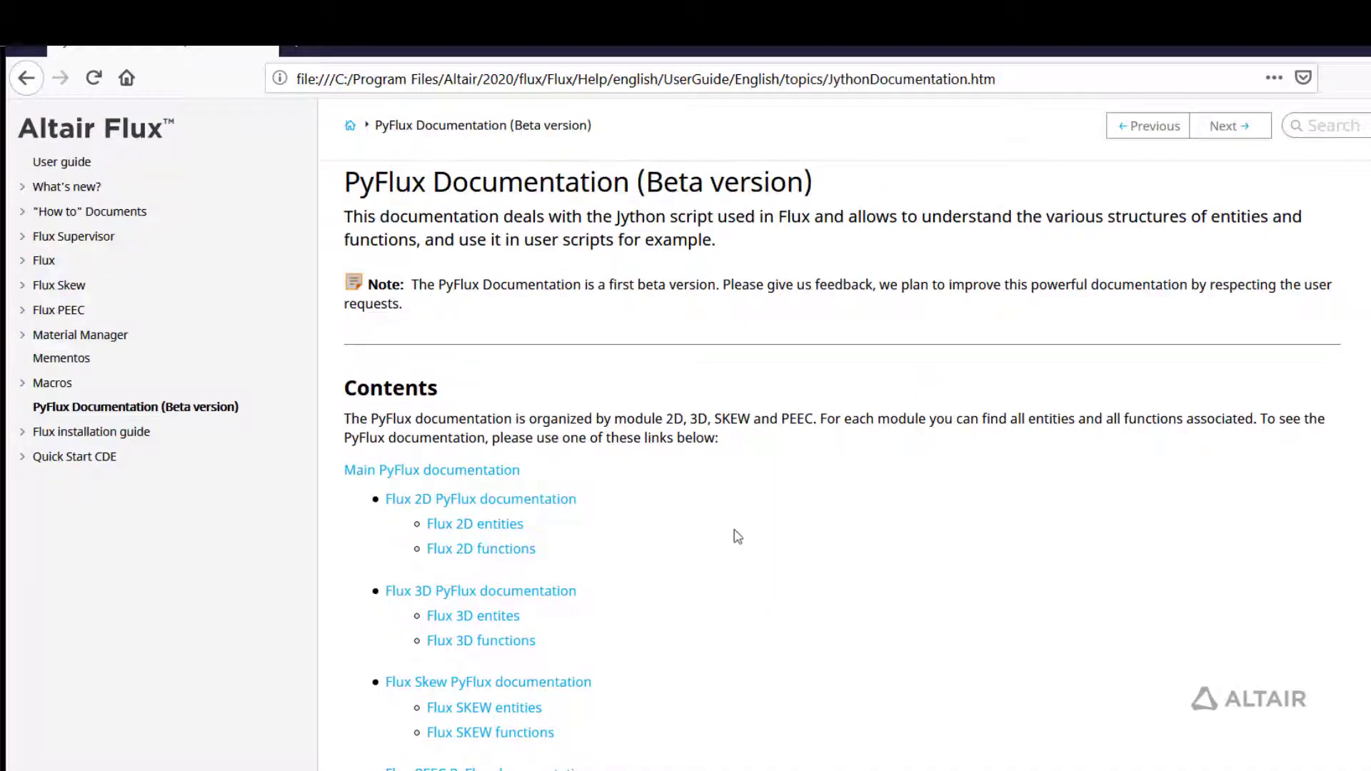